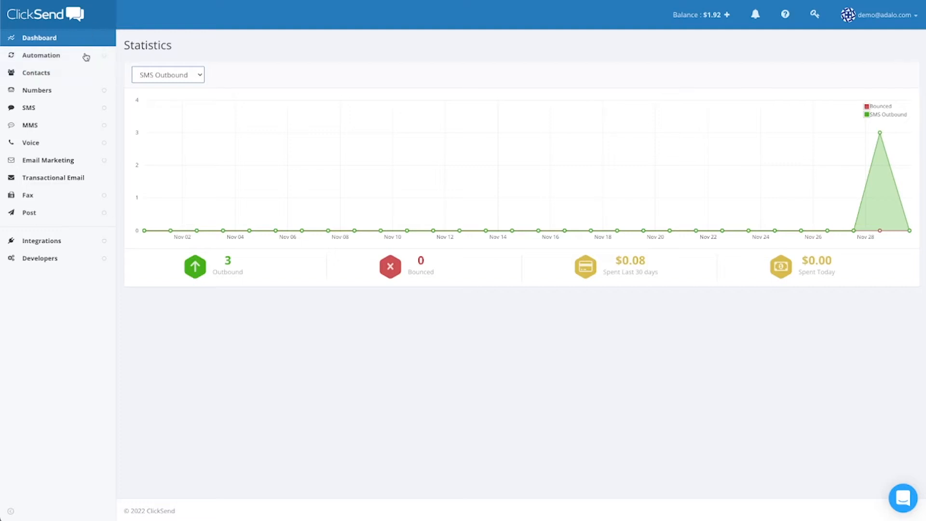
mouse_move(518, 22)
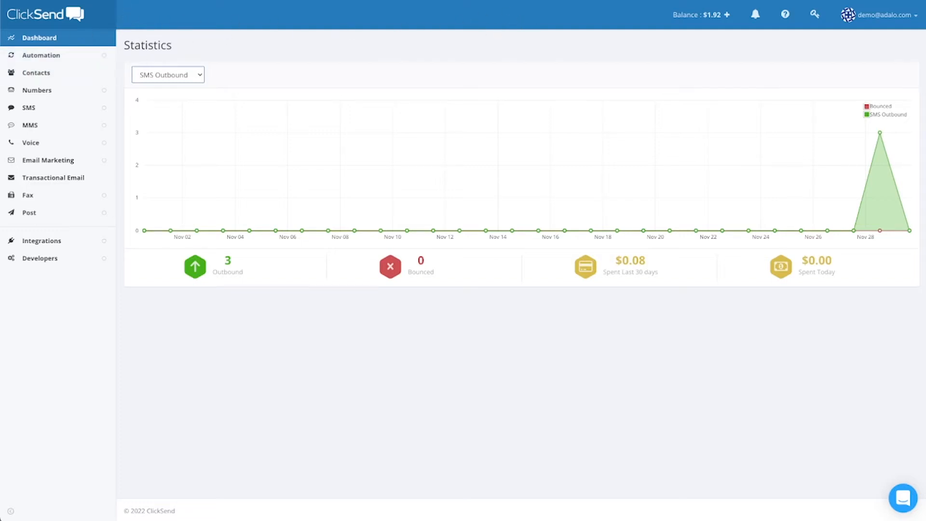
mouse_move(640, 23)
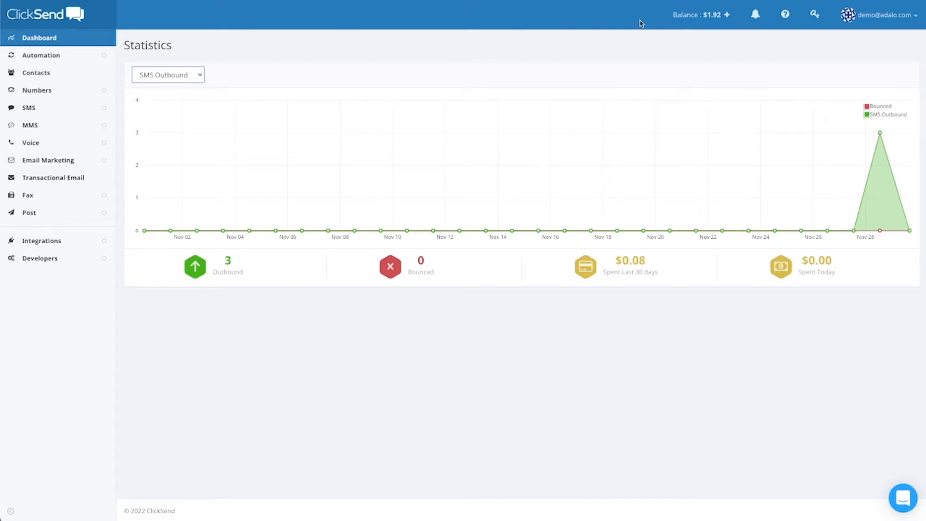
mouse_move(730, 24)
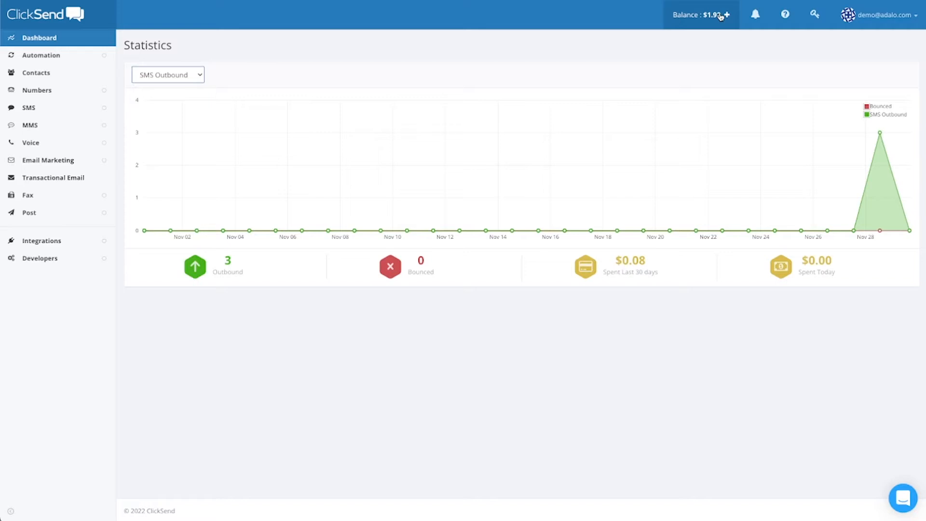
mouse_move(638, 18)
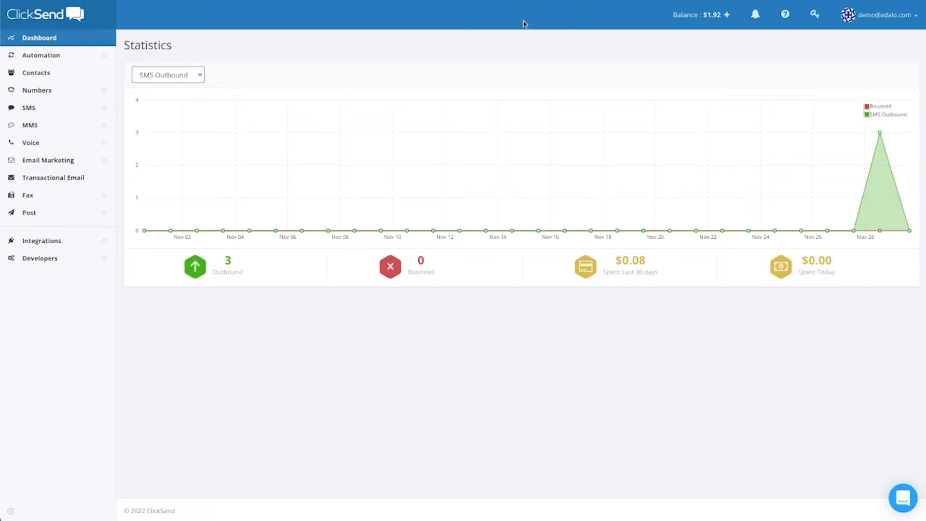
mouse_move(501, 18)
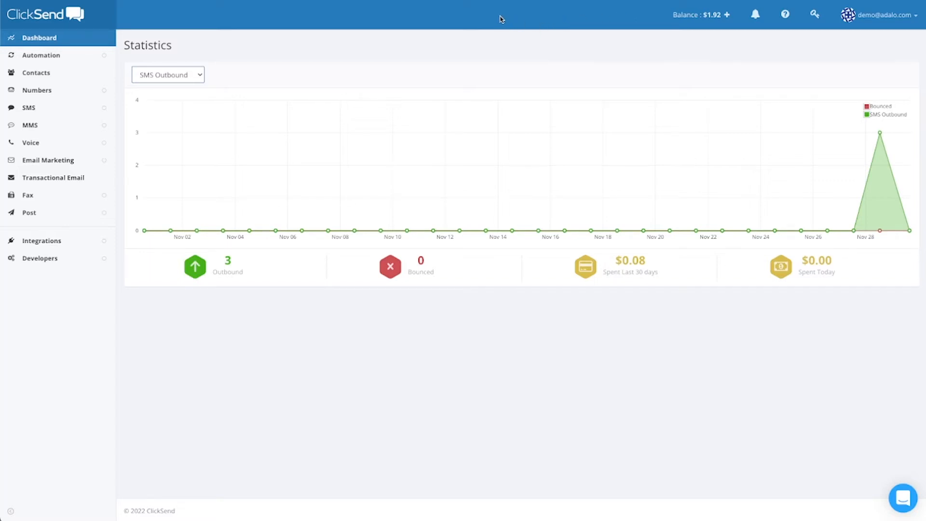
mouse_move(504, 19)
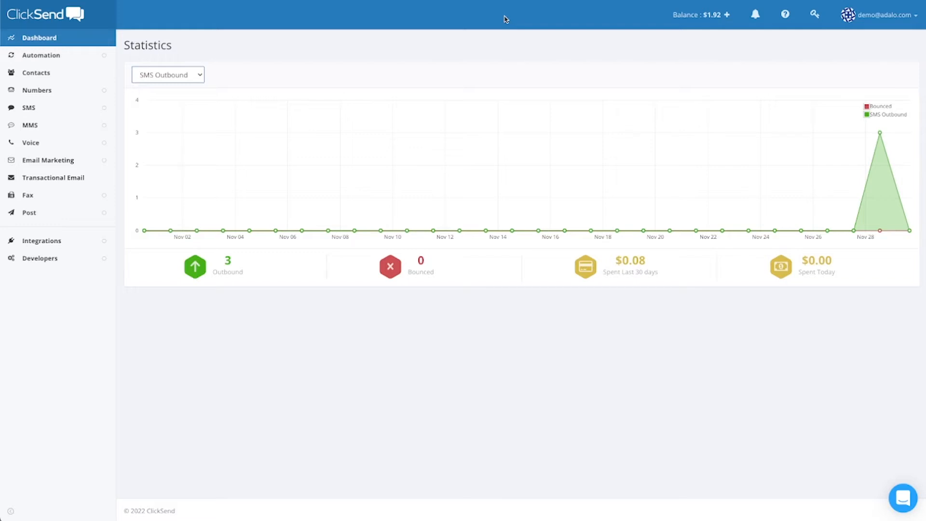
mouse_move(515, 18)
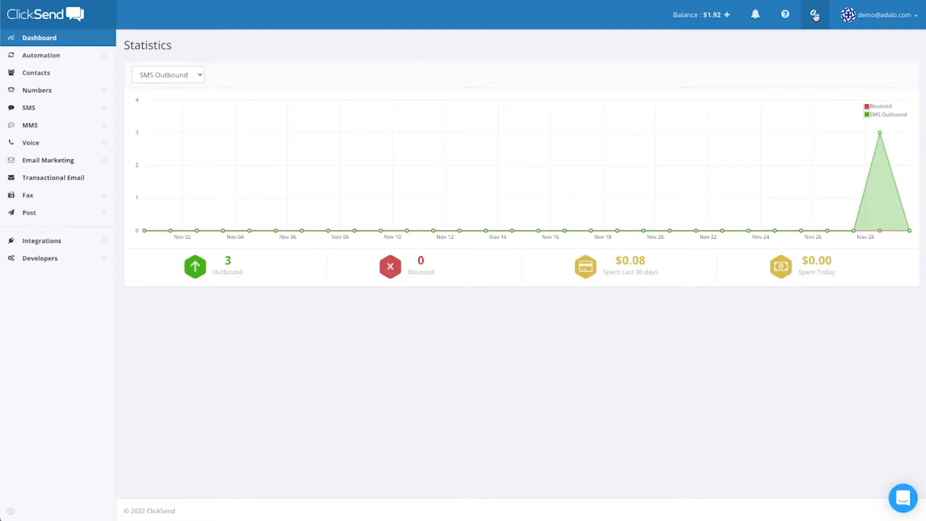
- Review the Users collection's fields, including Phone Number, and its single test record
click(815, 14)
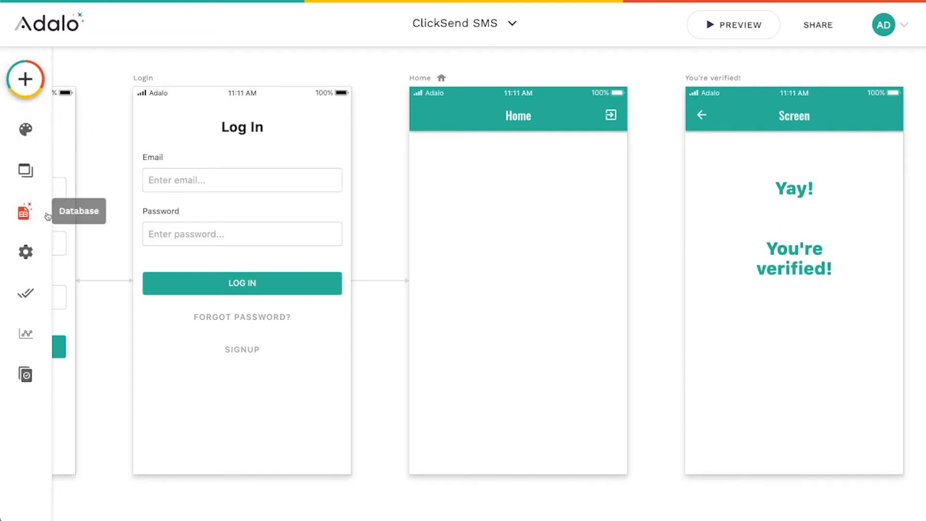
click(25, 211)
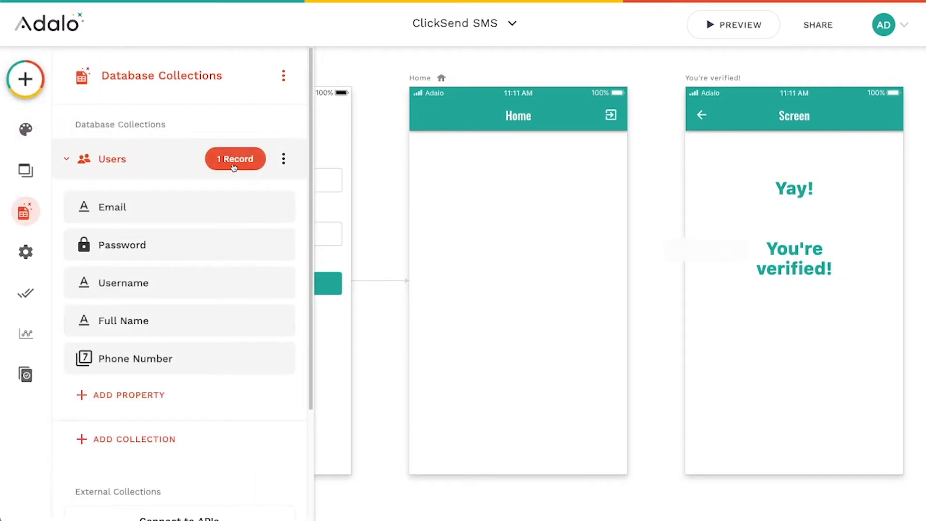
click(235, 159)
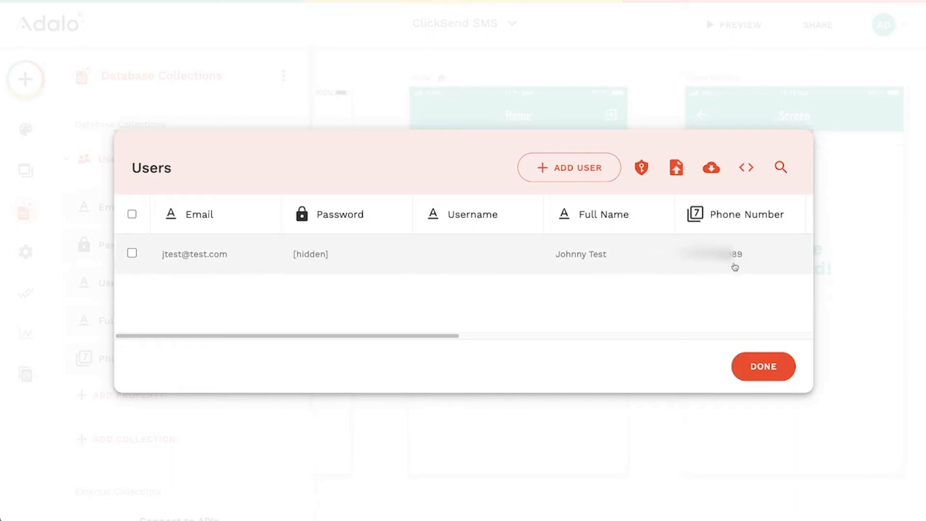
click(763, 366)
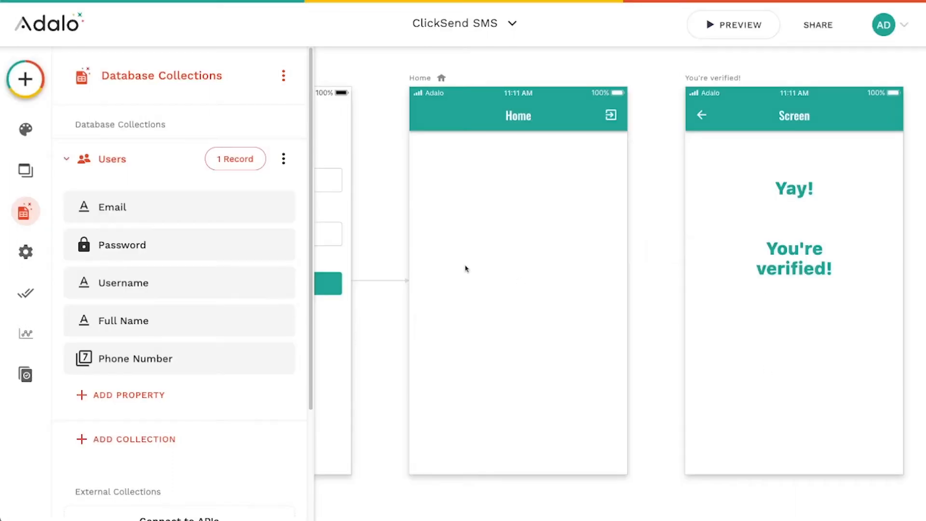
- Search the marketplace for 'sms' and confirm the ClickSend 2FA and Notification SMS component shows Installed
click(25, 79)
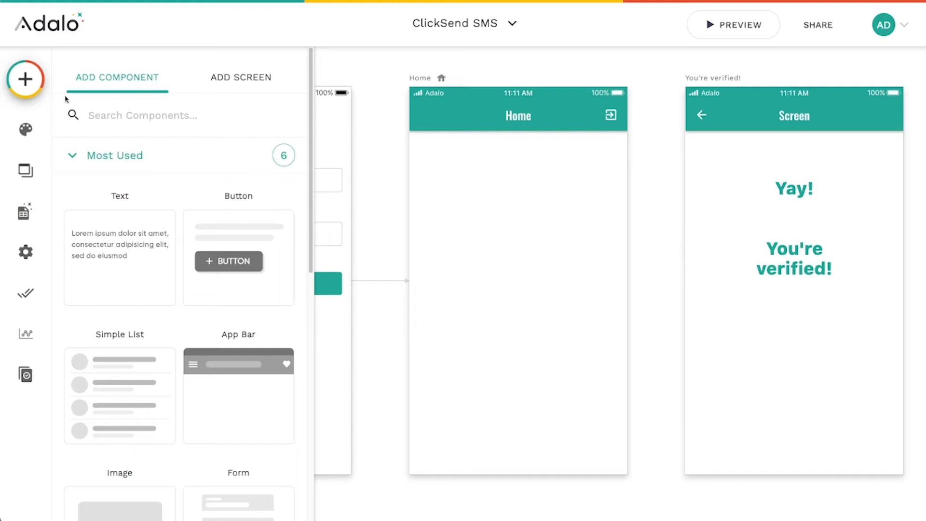
scroll(down, 3)
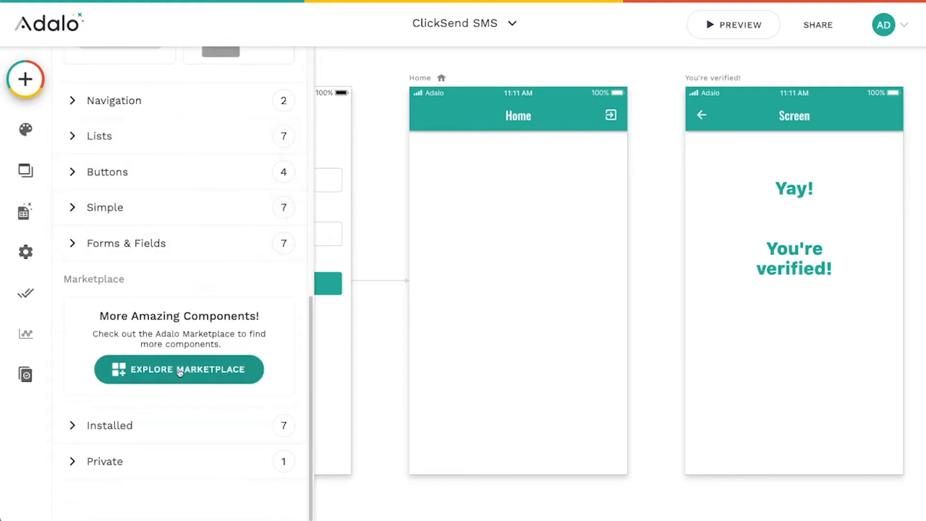
click(178, 369)
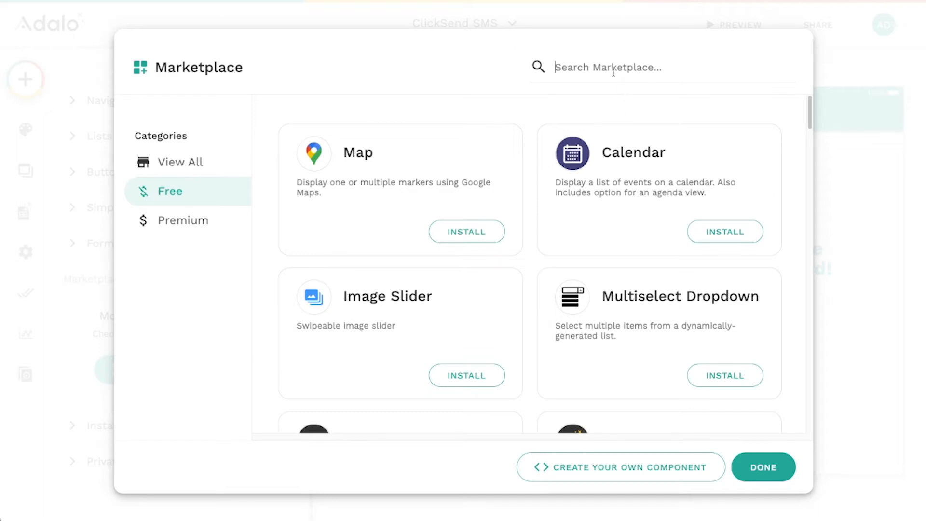
text(sms)
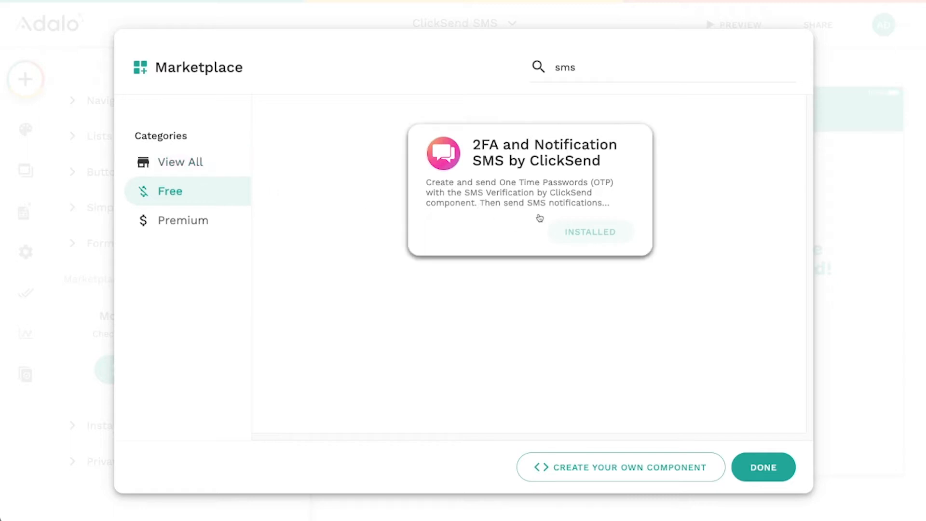
mouse_move(524, 158)
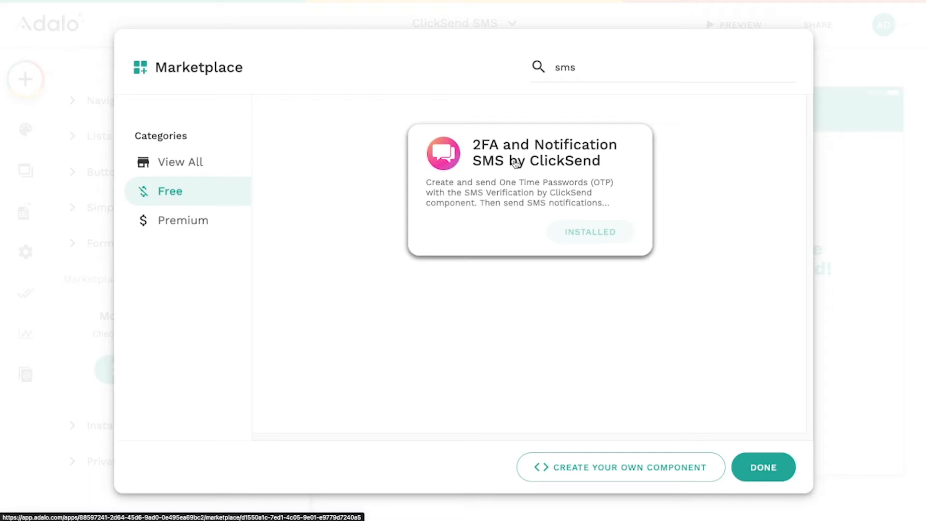
mouse_move(581, 236)
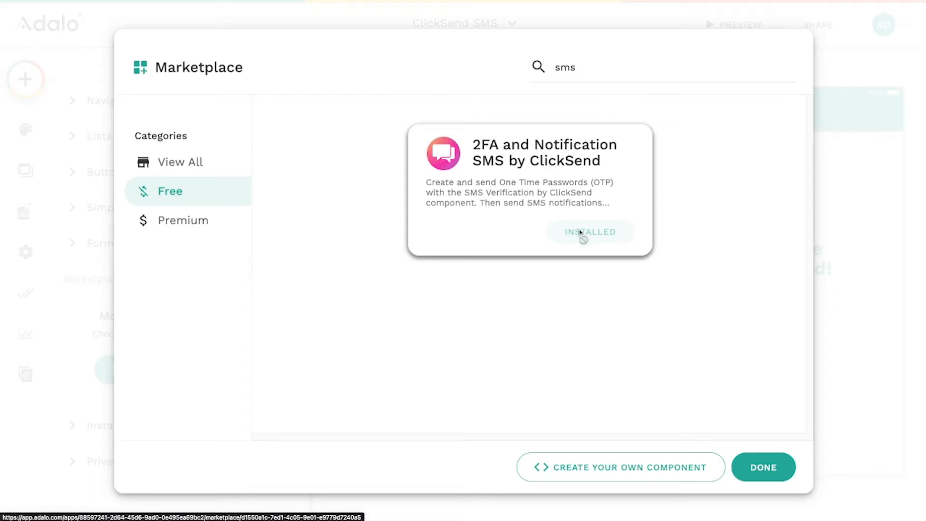
mouse_move(597, 239)
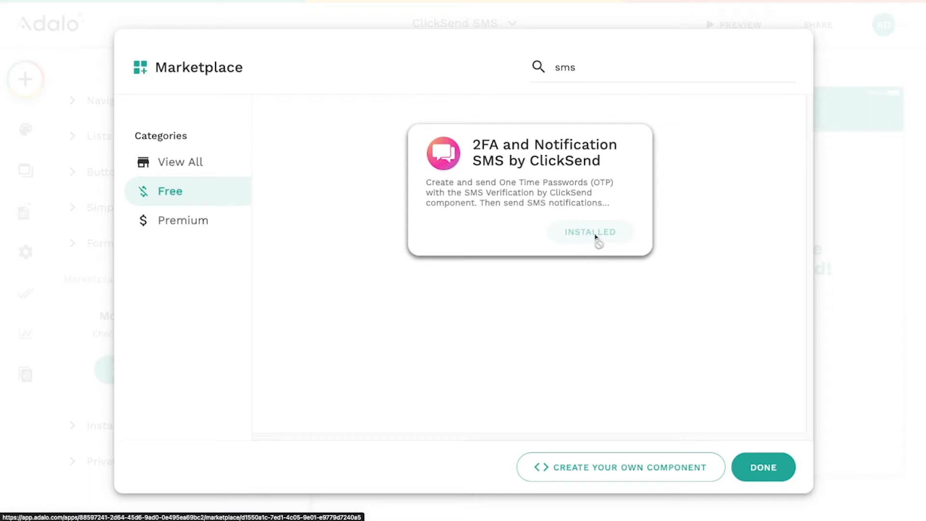
click(763, 467)
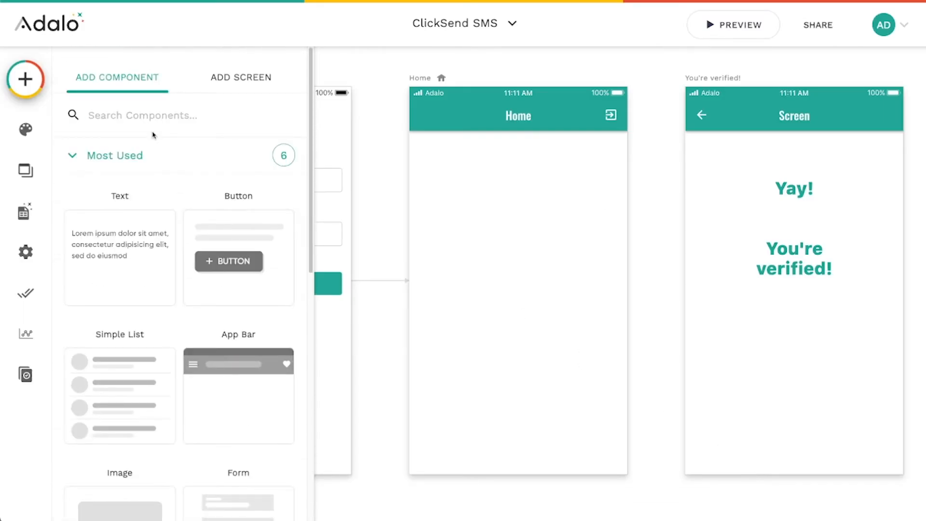
- Search the component list for 'sms' to find the SMS One-Time Password component
text(sms)
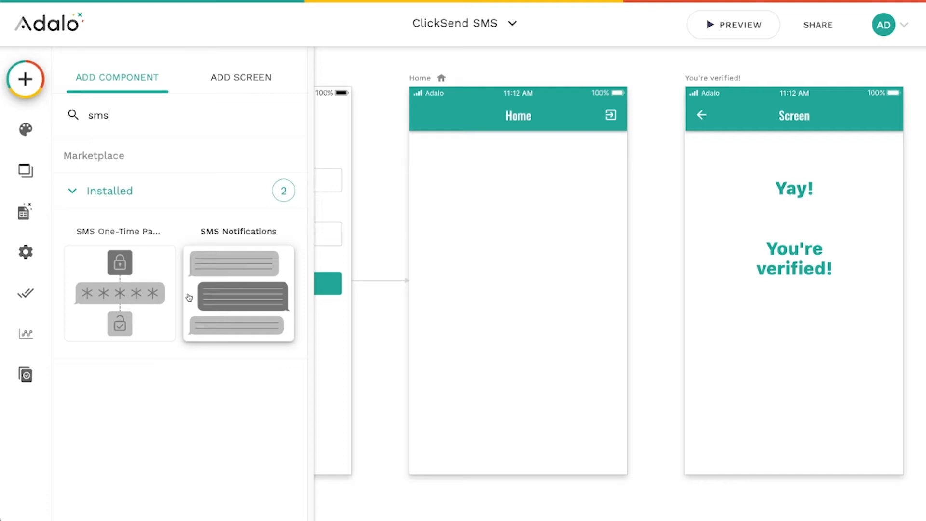
mouse_move(96, 279)
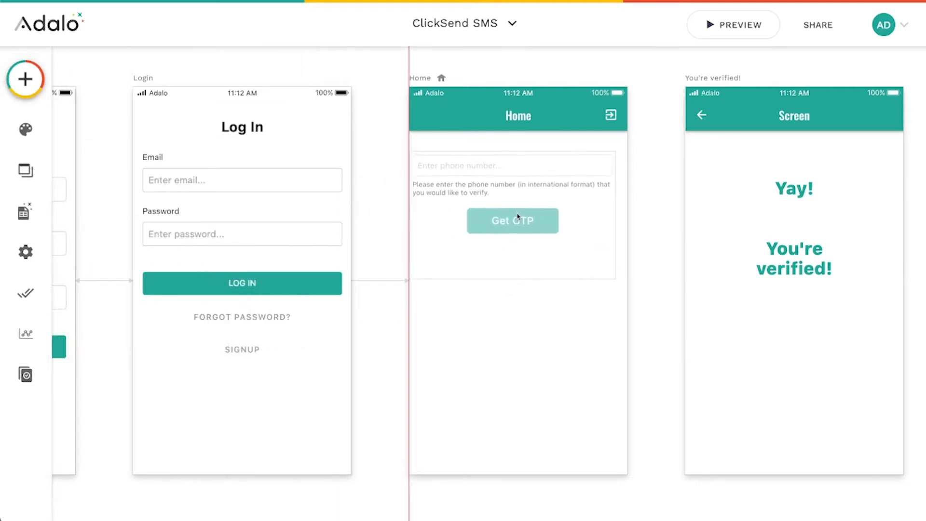
- Select the SMS One-Time Password component on Home and collapse its main settings section
click(511, 213)
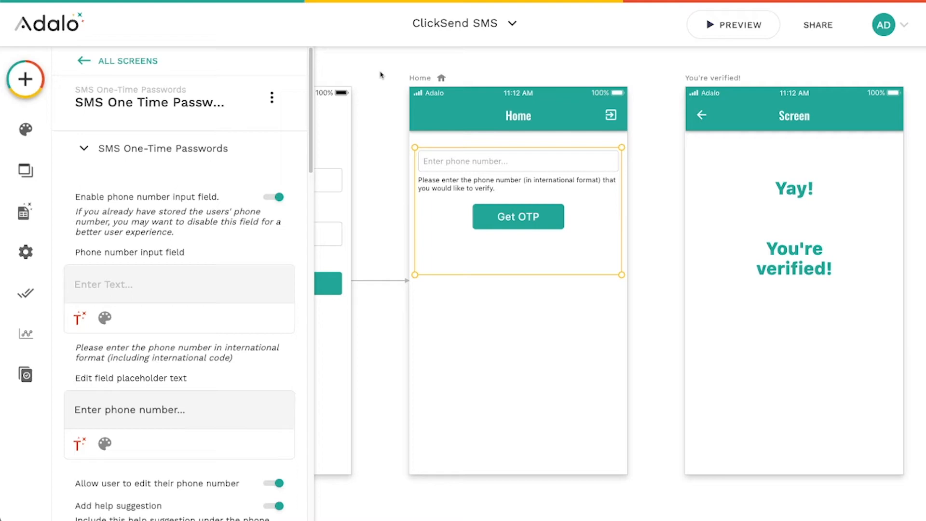
mouse_move(377, 111)
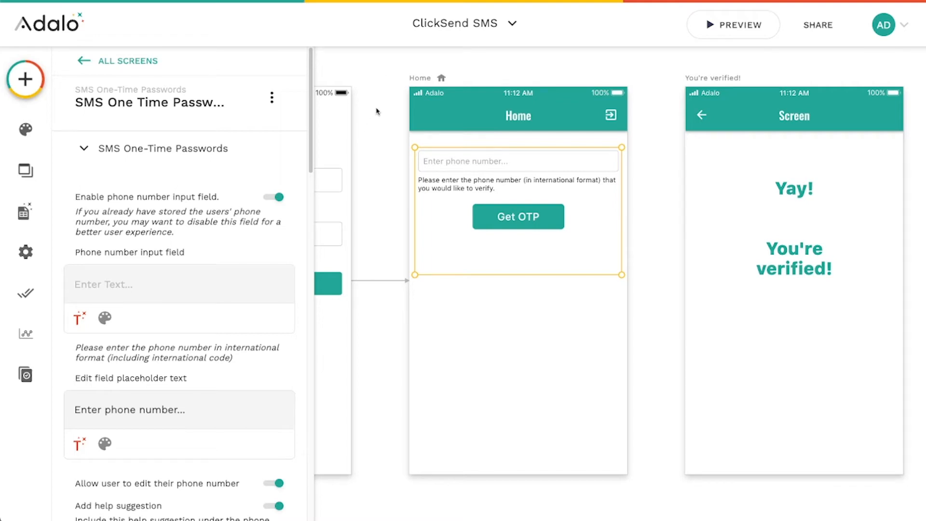
mouse_move(572, 239)
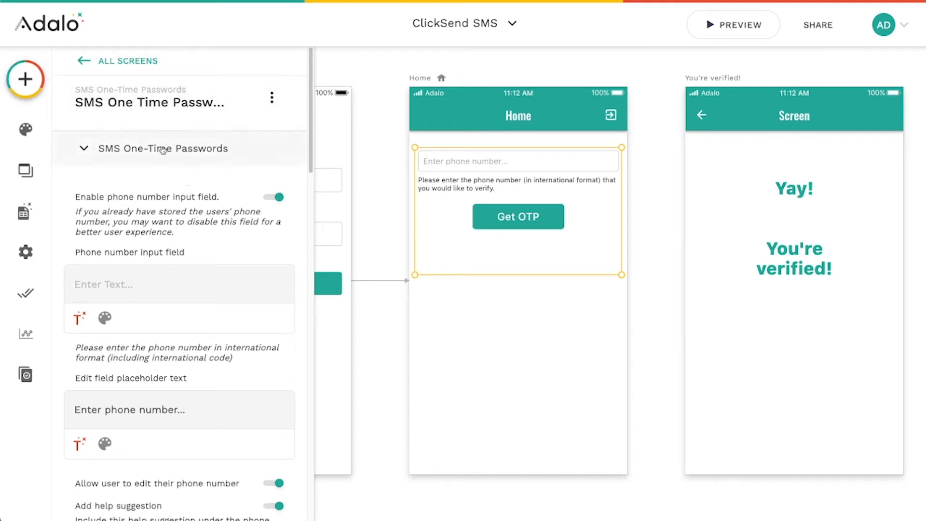
click(163, 149)
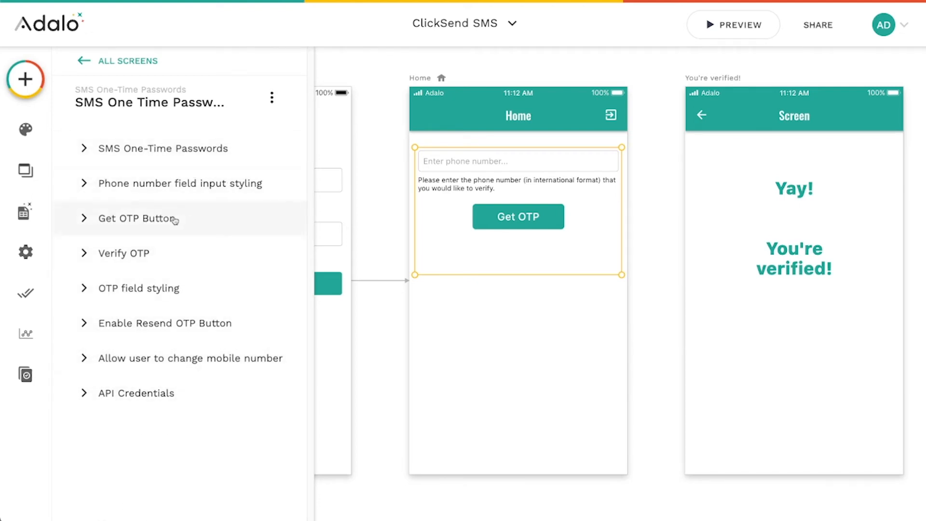
mouse_move(160, 395)
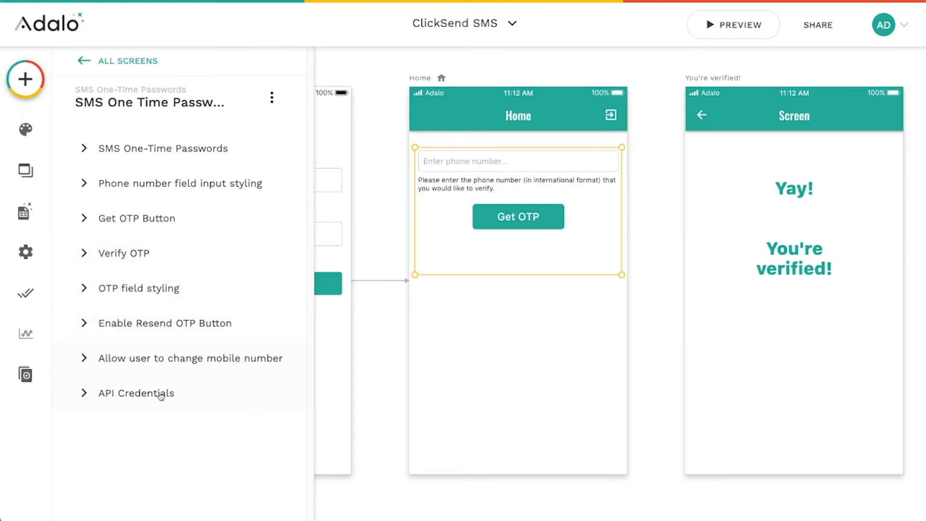
mouse_move(180, 184)
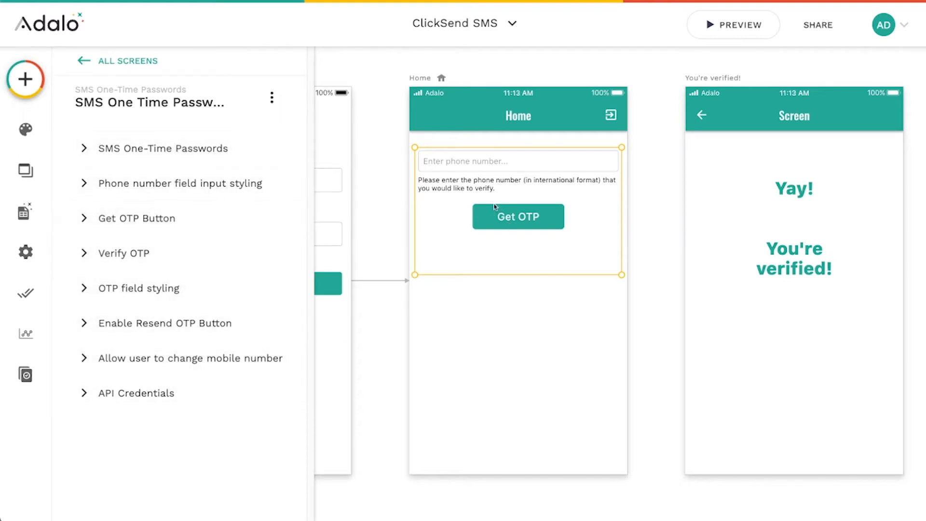
mouse_move(443, 166)
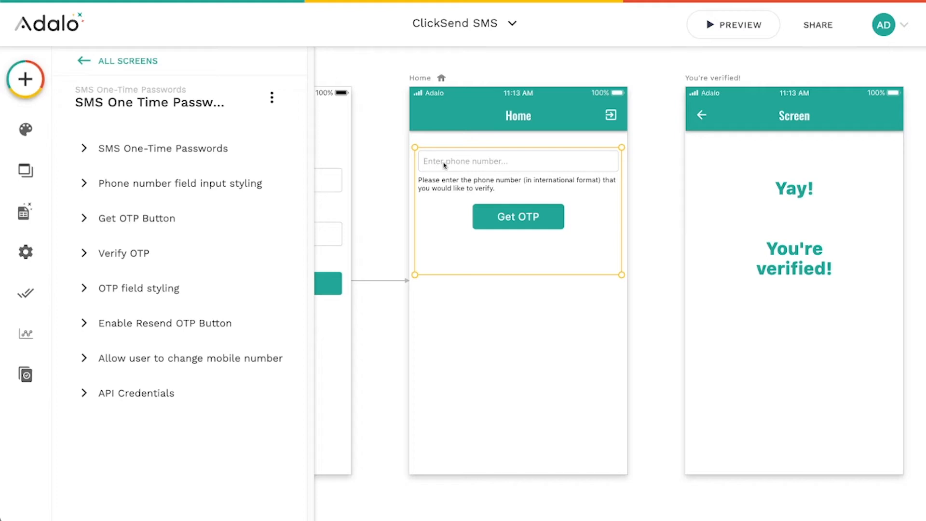
mouse_move(439, 165)
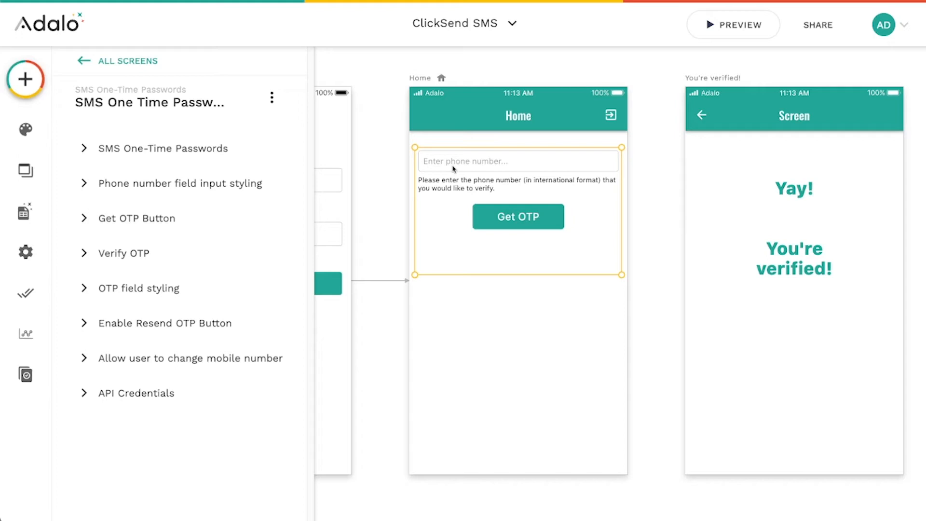
mouse_move(452, 168)
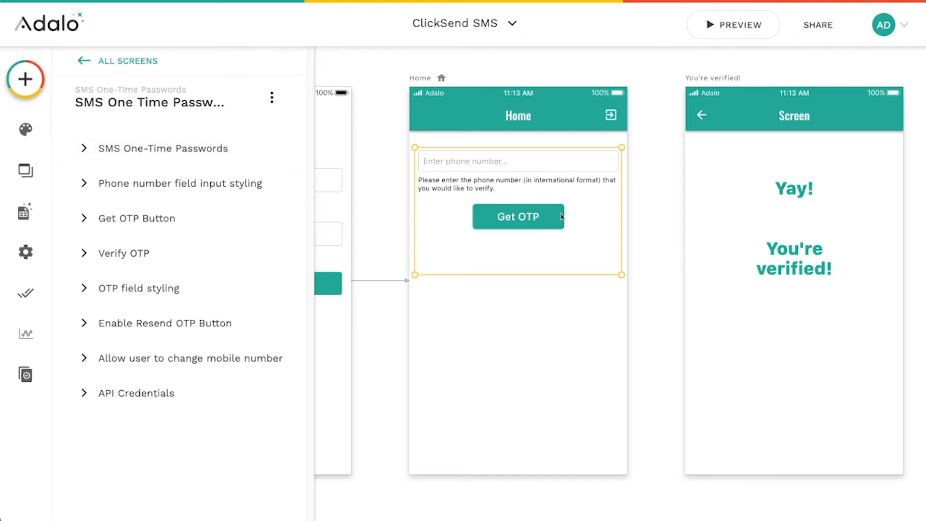
mouse_move(553, 230)
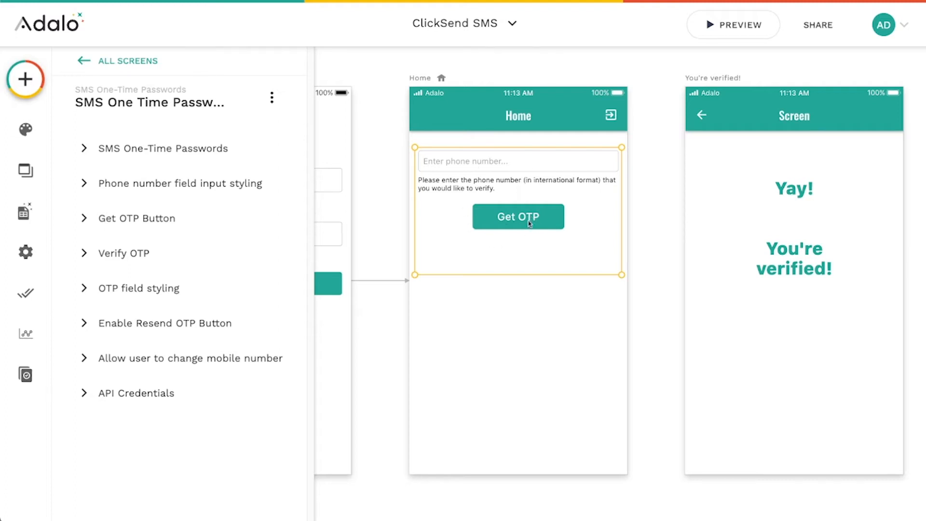
mouse_move(191, 237)
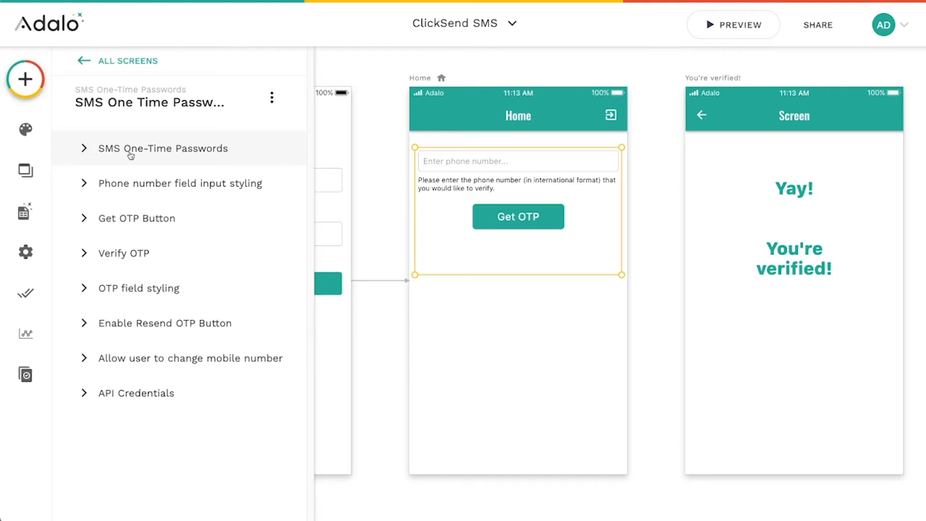
- Disable the phone input, use Logged In User's Phone Number, and turn off help suggestion
click(163, 148)
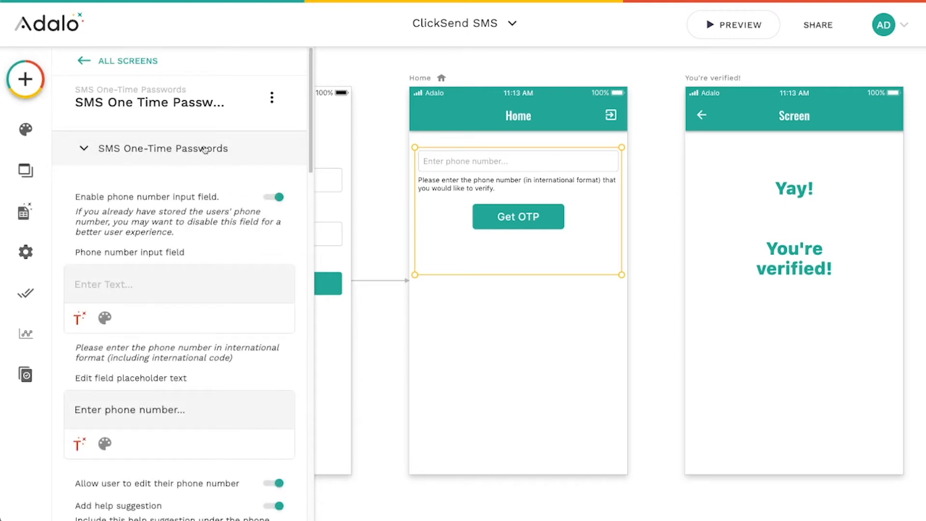
scroll(down, 3)
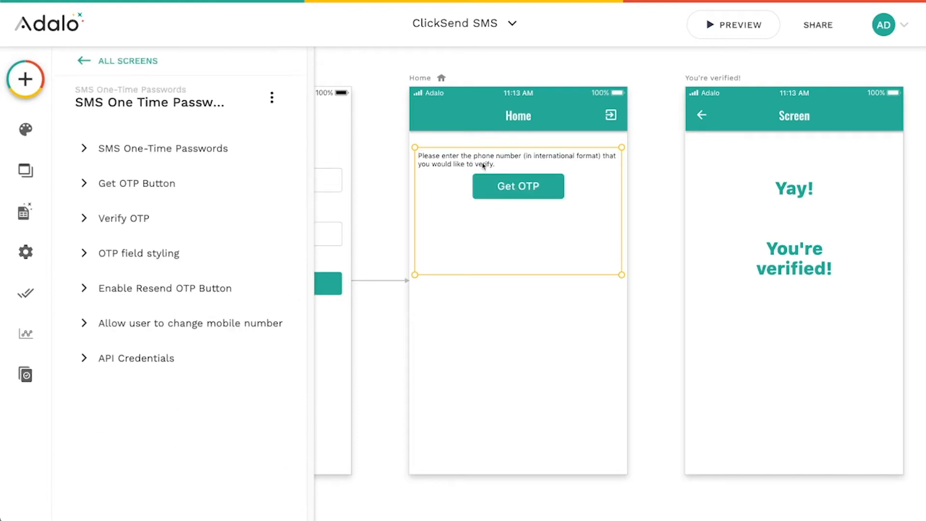
click(163, 148)
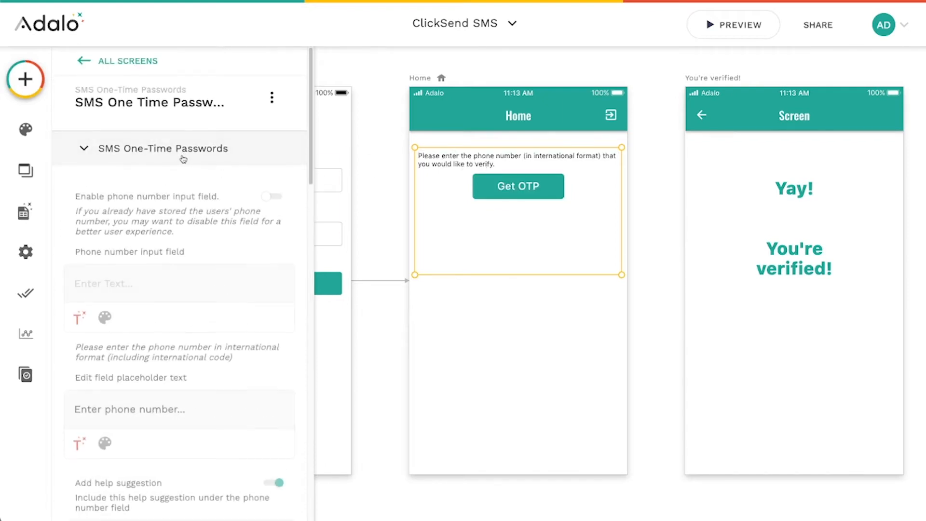
click(271, 197)
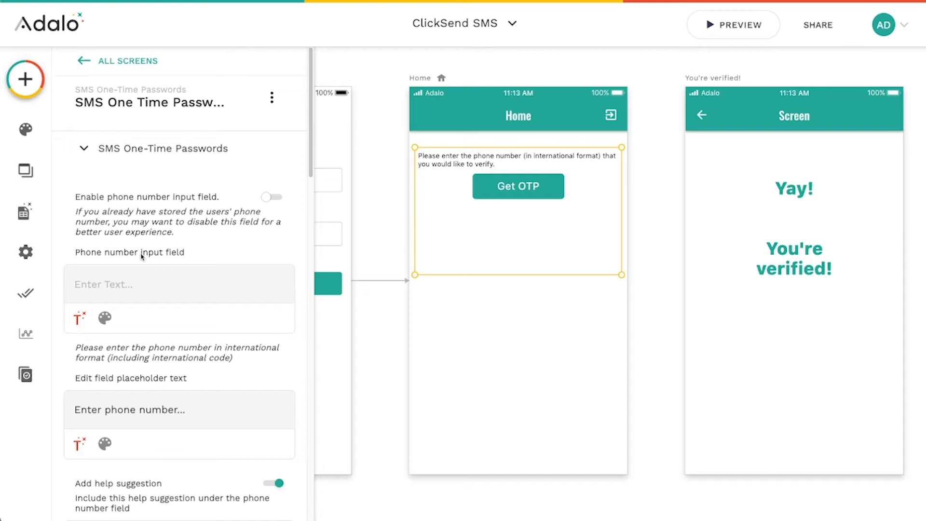
click(77, 318)
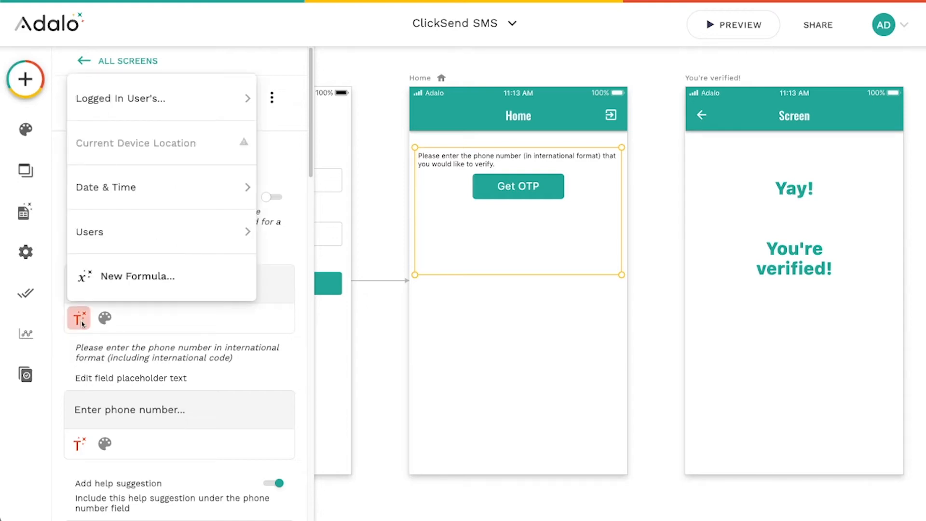
click(121, 98)
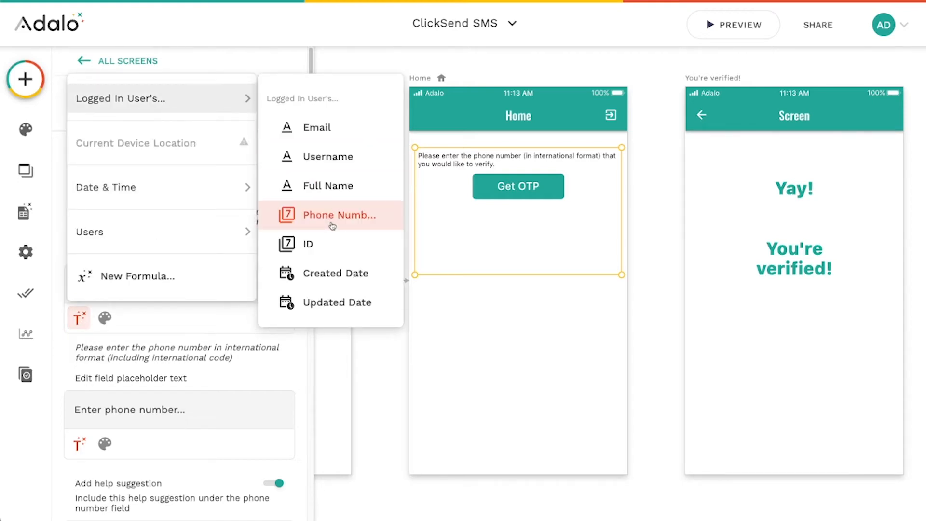
click(335, 215)
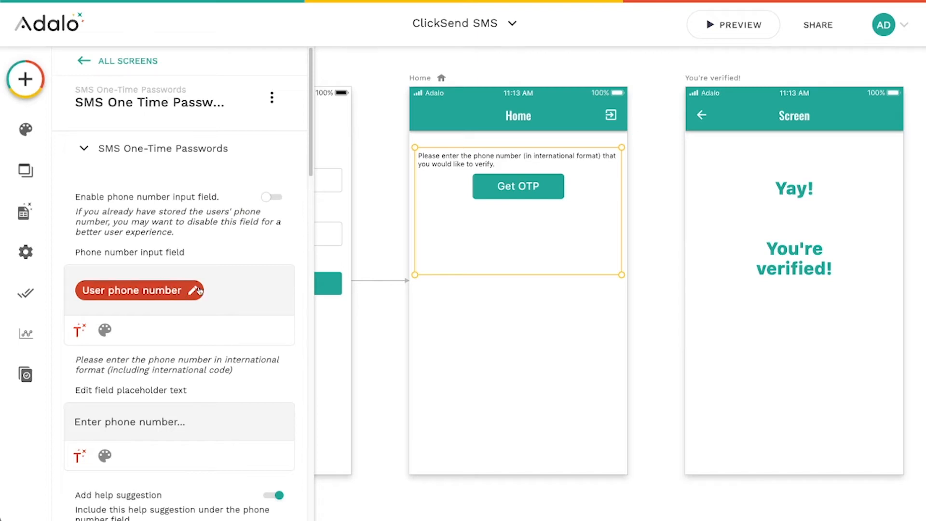
scroll(down, 3)
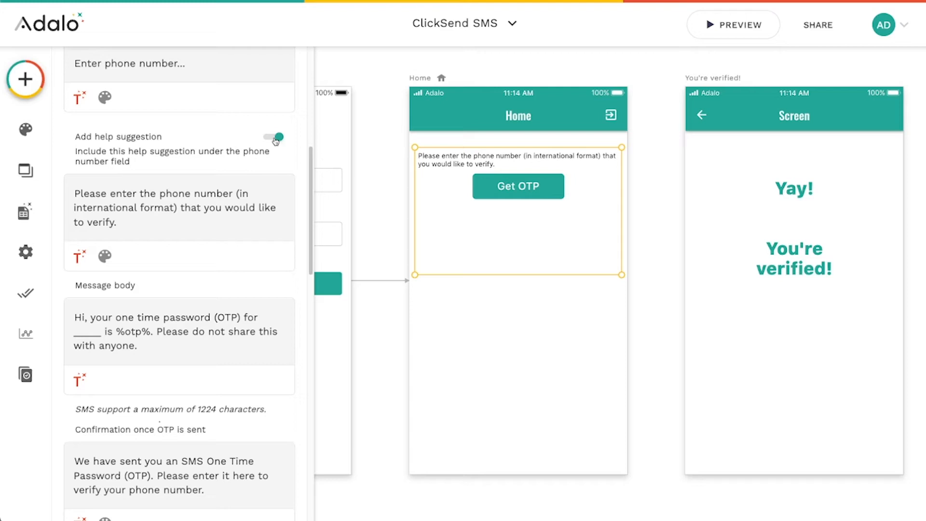
click(272, 136)
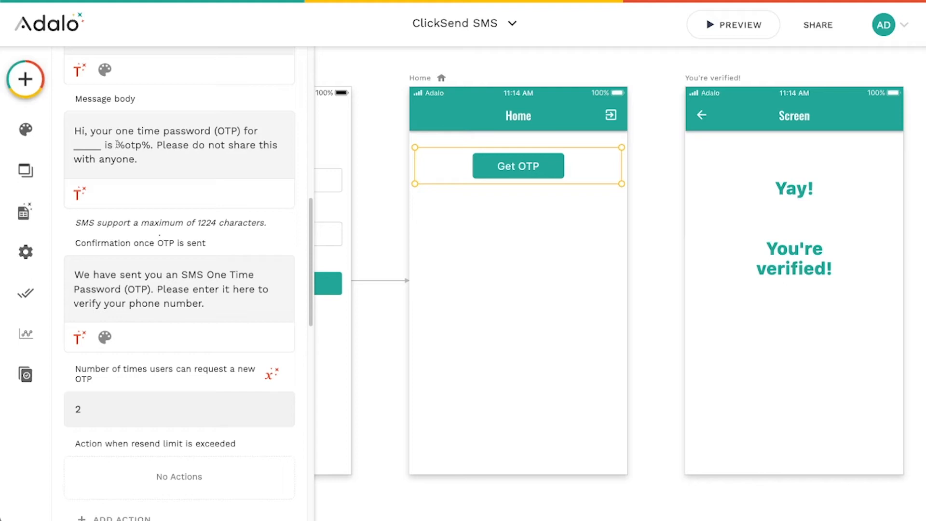
- Set the OTP component's Loader color to the teal Primary Light swatch
double_click(132, 145)
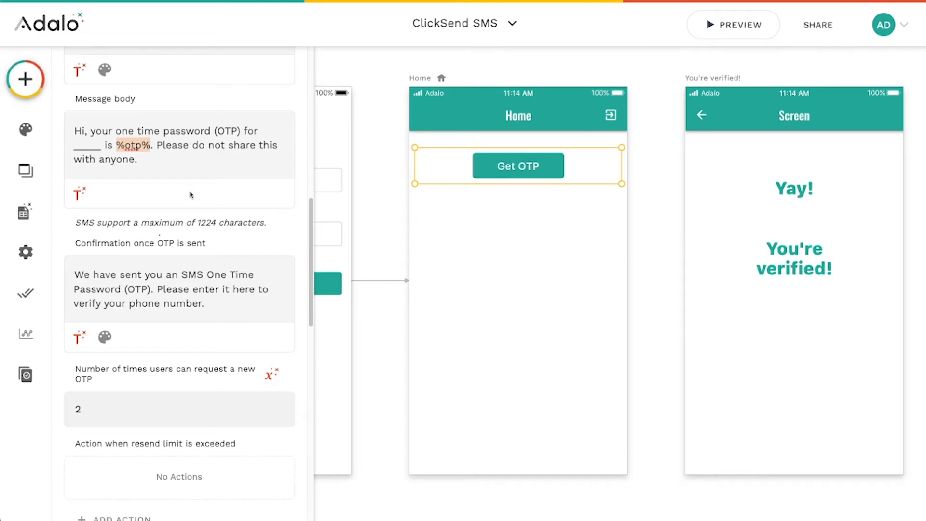
mouse_move(199, 224)
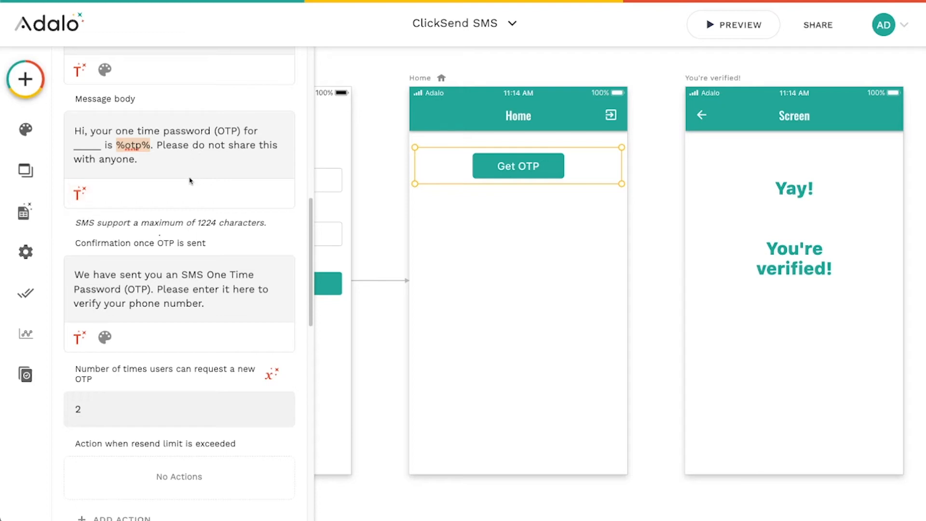
scroll(down, 3)
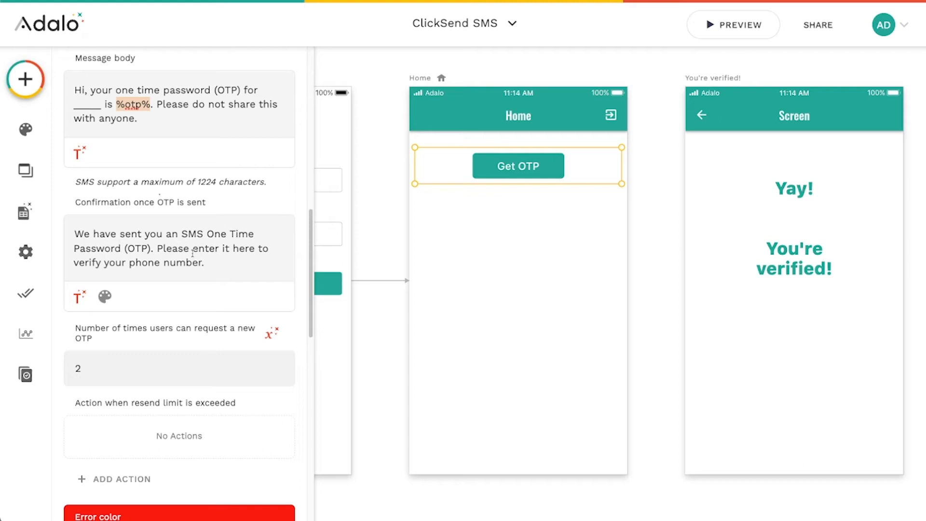
mouse_move(205, 361)
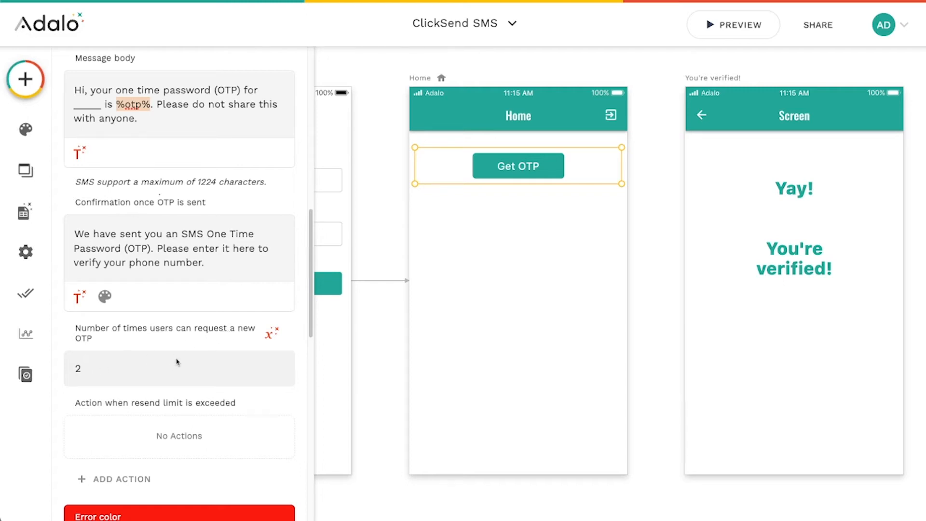
scroll(down, 3)
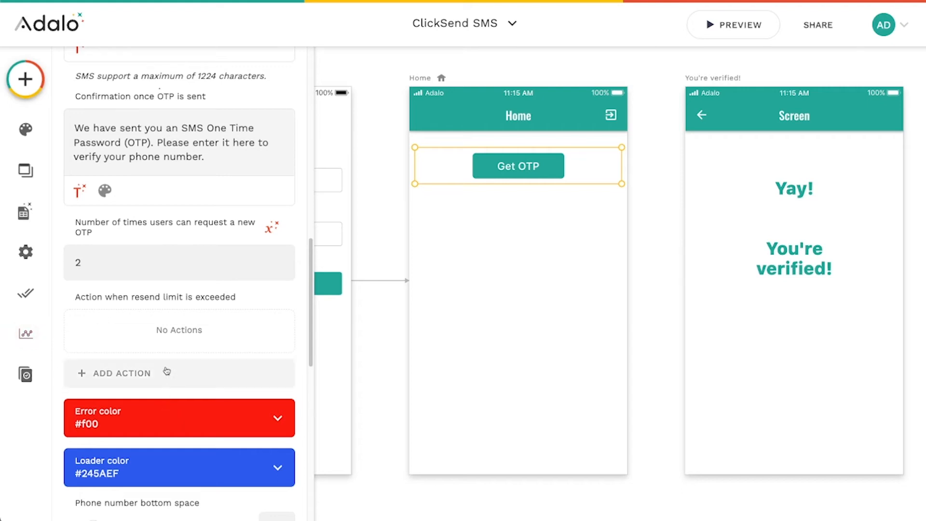
scroll(down, 3)
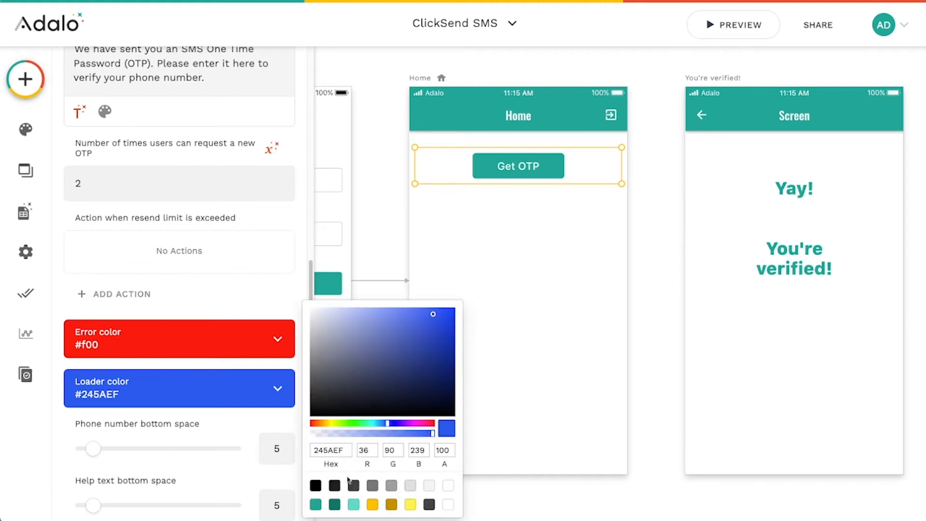
click(372, 504)
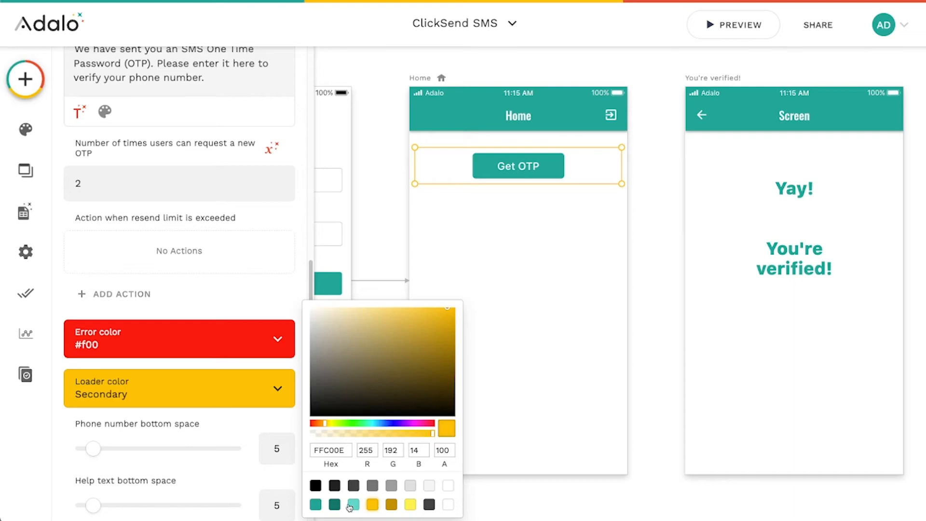
click(353, 505)
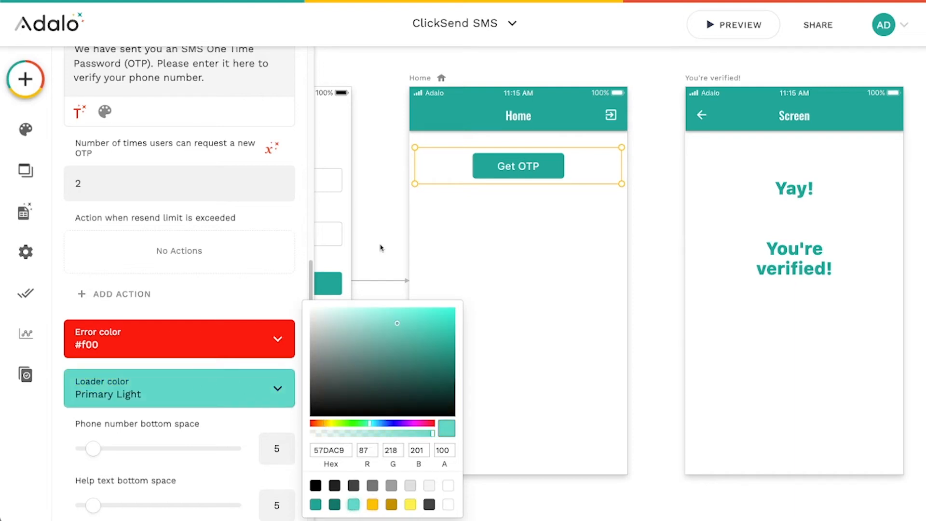
mouse_move(309, 332)
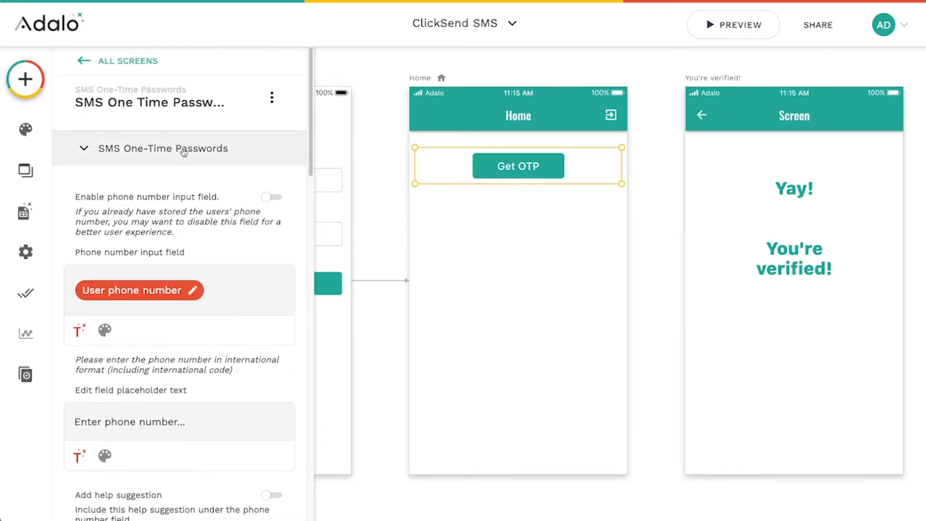
- Set the Get OTP button text to 'Send Code' and raise its border radius to 94
click(163, 148)
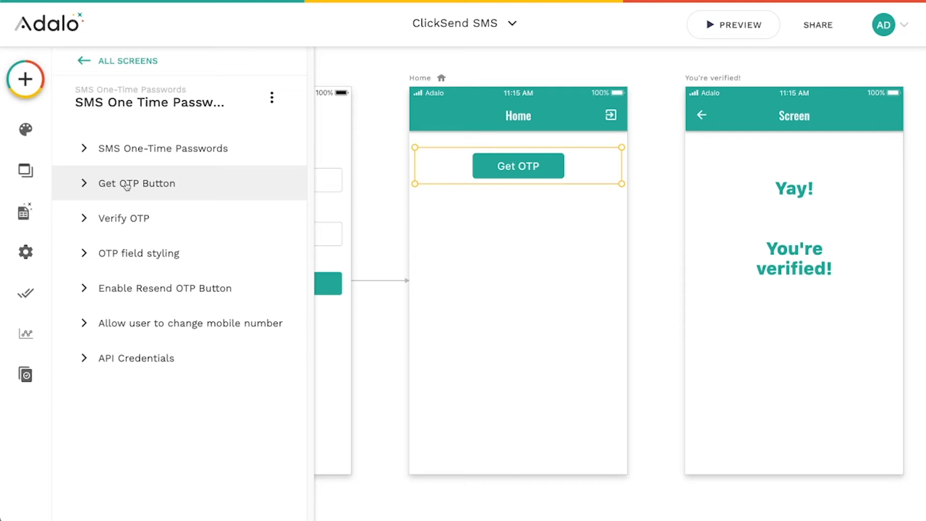
click(137, 184)
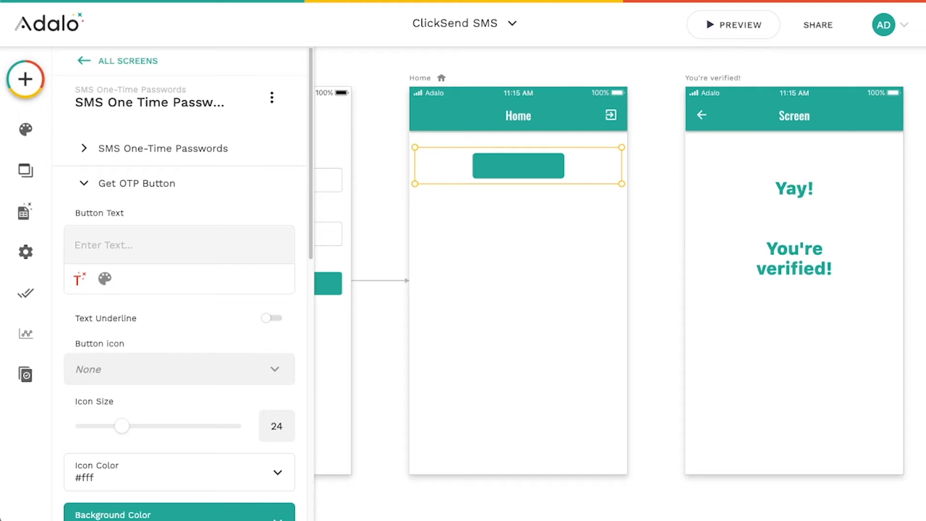
text(Send Code)
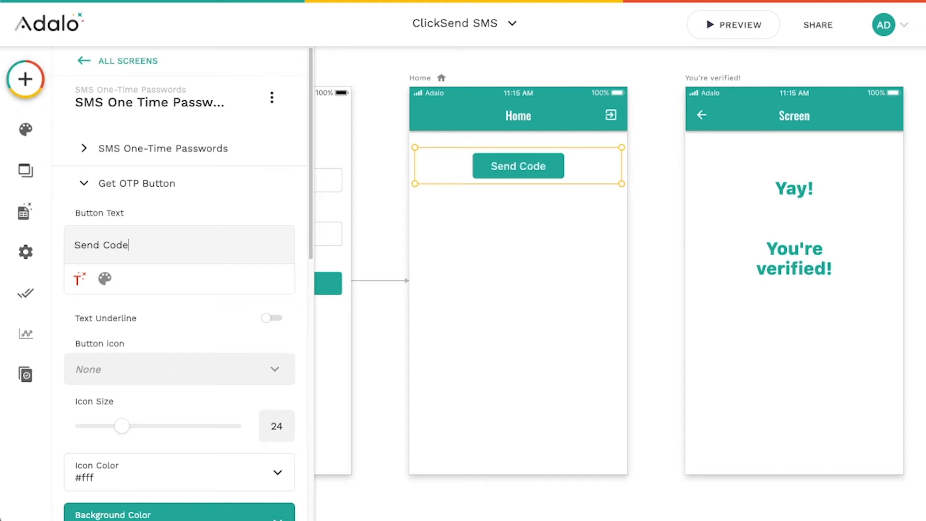
mouse_move(121, 331)
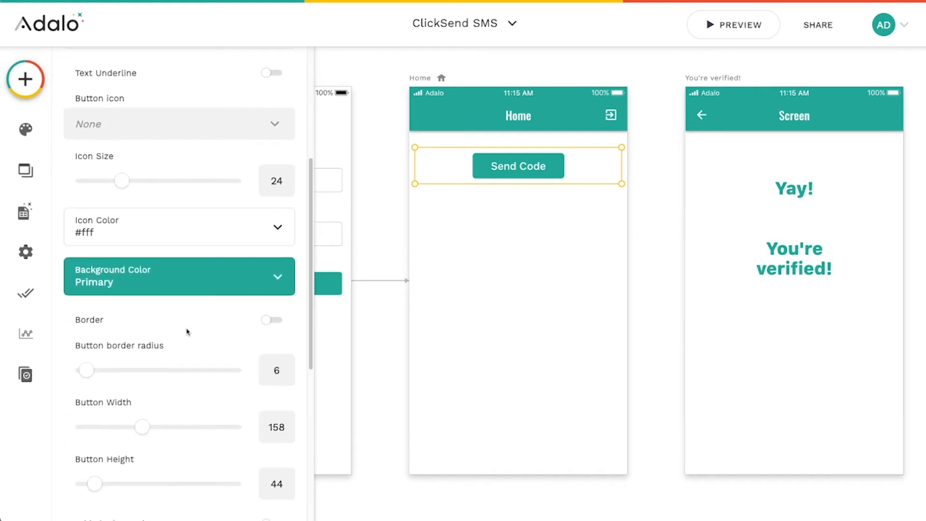
scroll(down, 3)
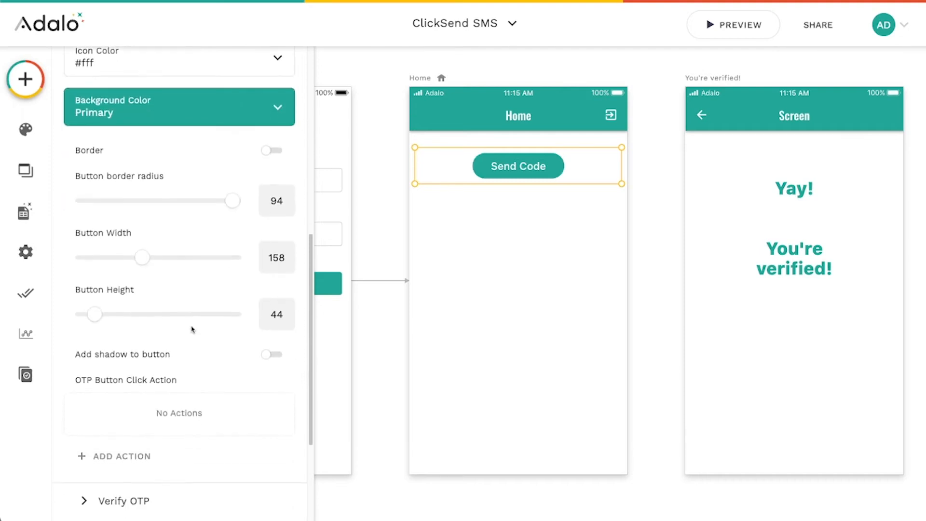
scroll(down, 3)
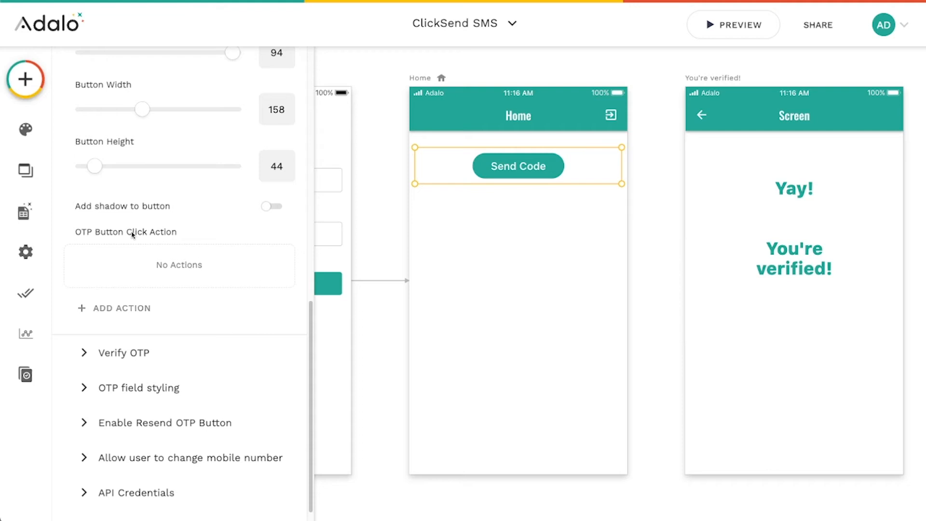
mouse_move(162, 263)
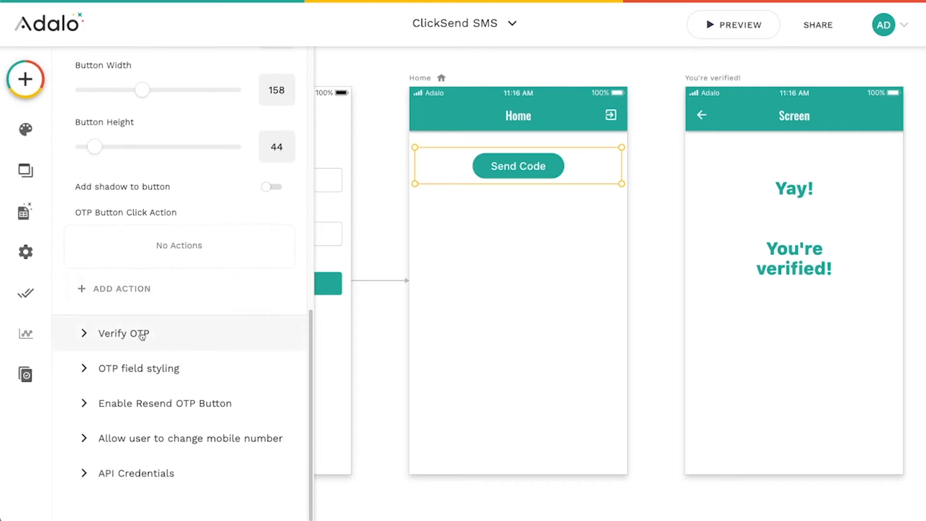
- Expand the Verify OTP settings and turn on its canvas preview with Verify and Resend buttons
click(123, 334)
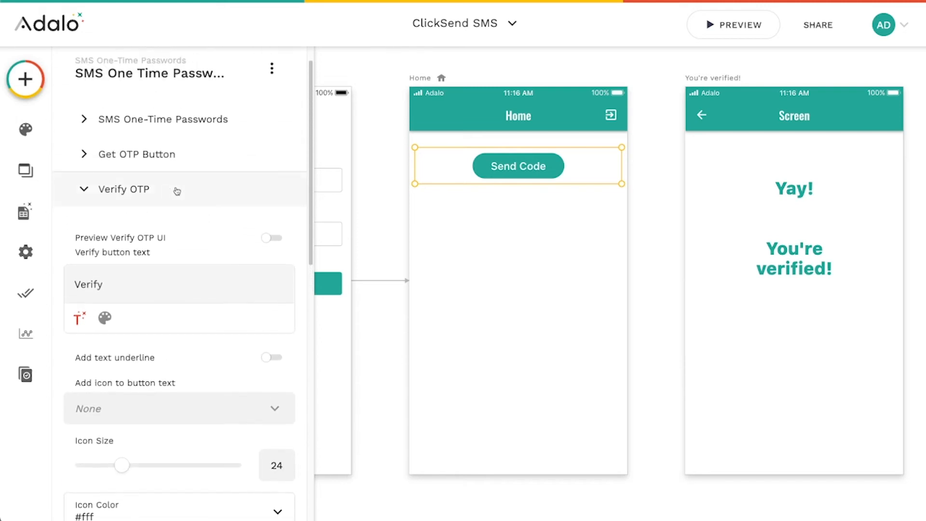
mouse_move(239, 237)
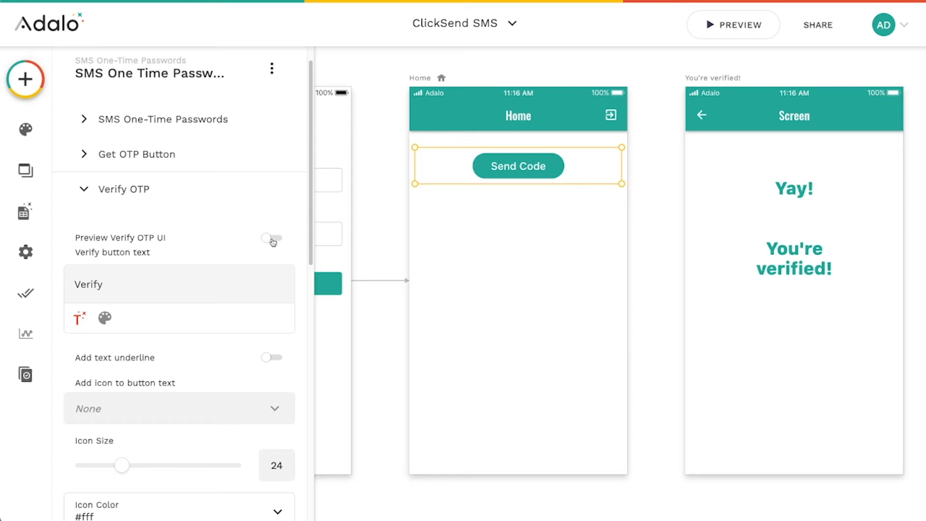
click(271, 237)
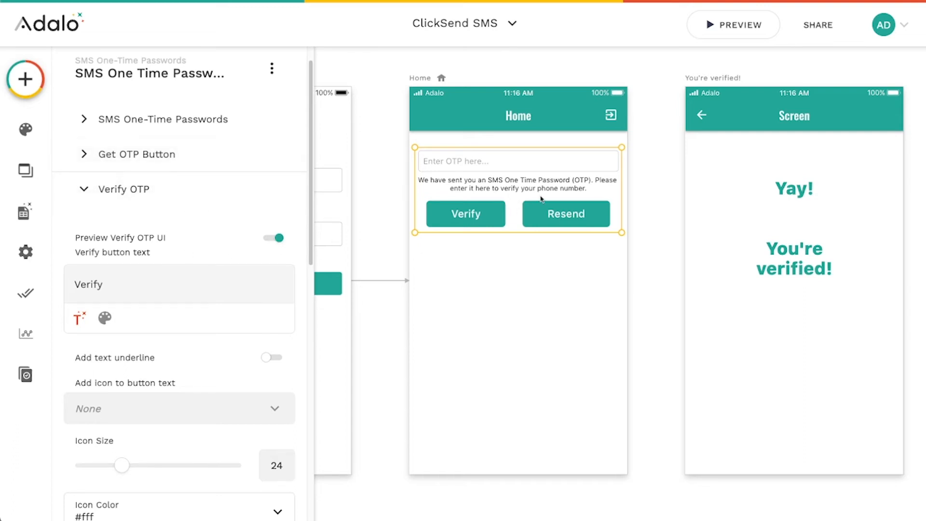
mouse_move(180, 221)
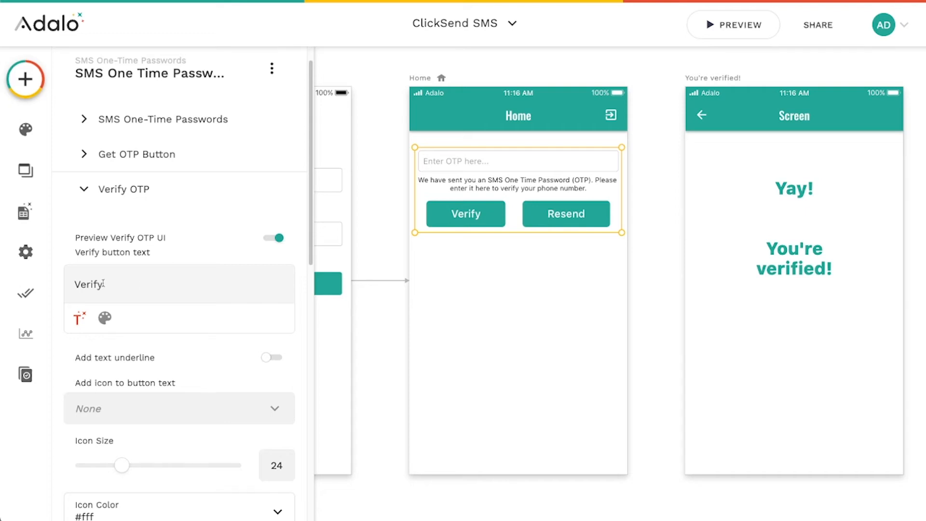
scroll(down, 3)
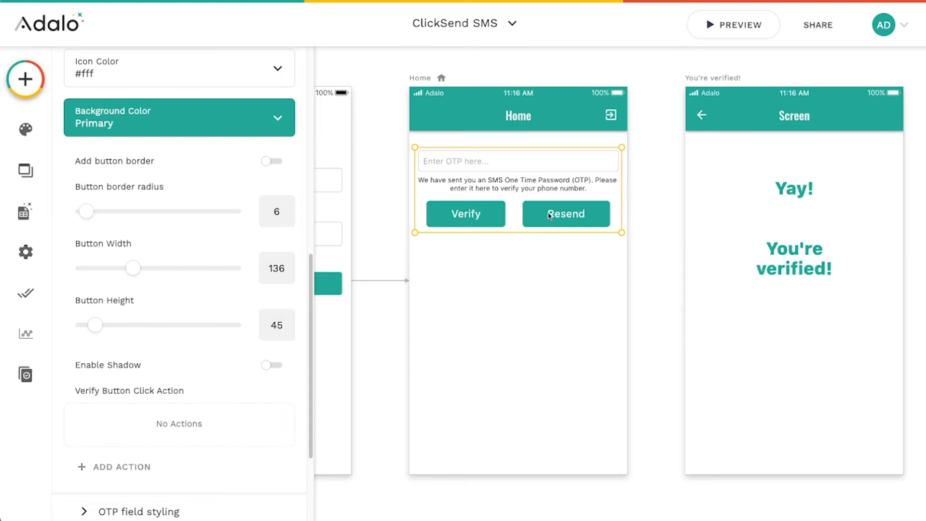
scroll(down, 3)
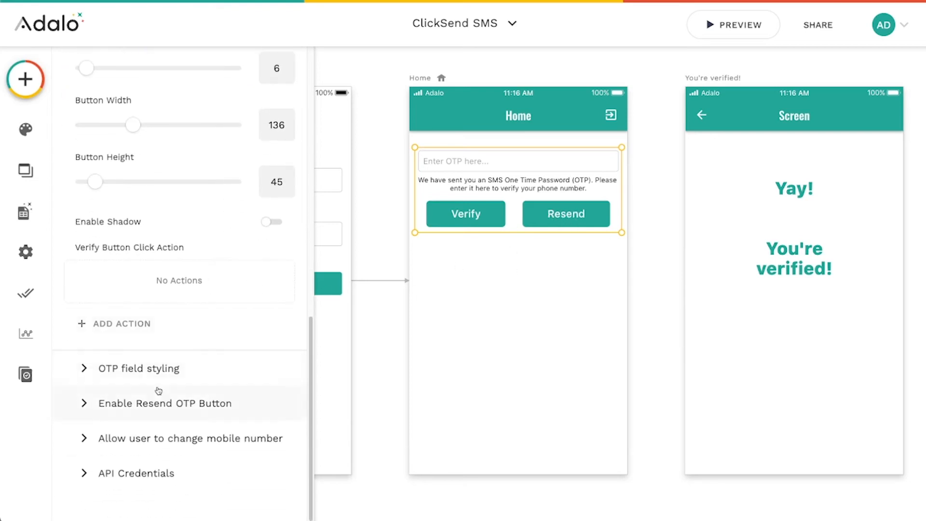
mouse_move(169, 407)
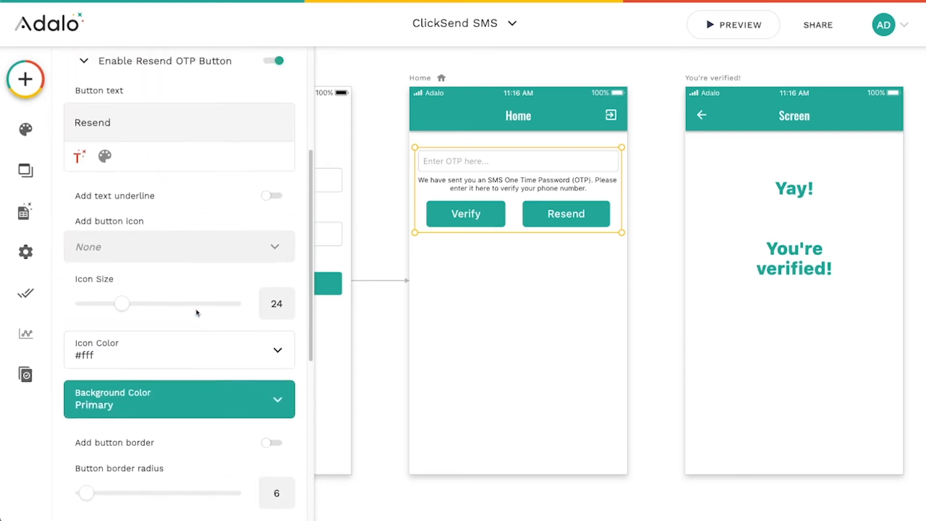
- Toggle off Enable Resend OTP Button and, after testing it, Allow user to change mobile number
click(272, 60)
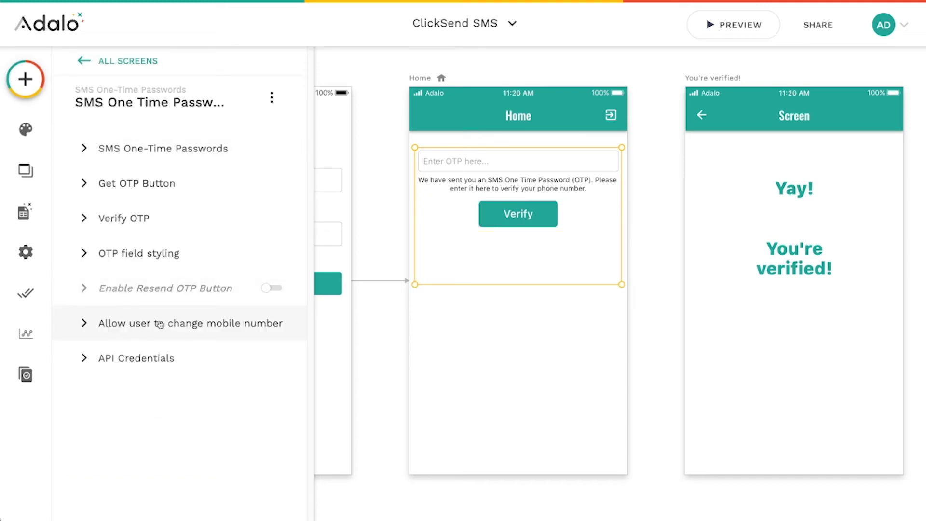
click(271, 320)
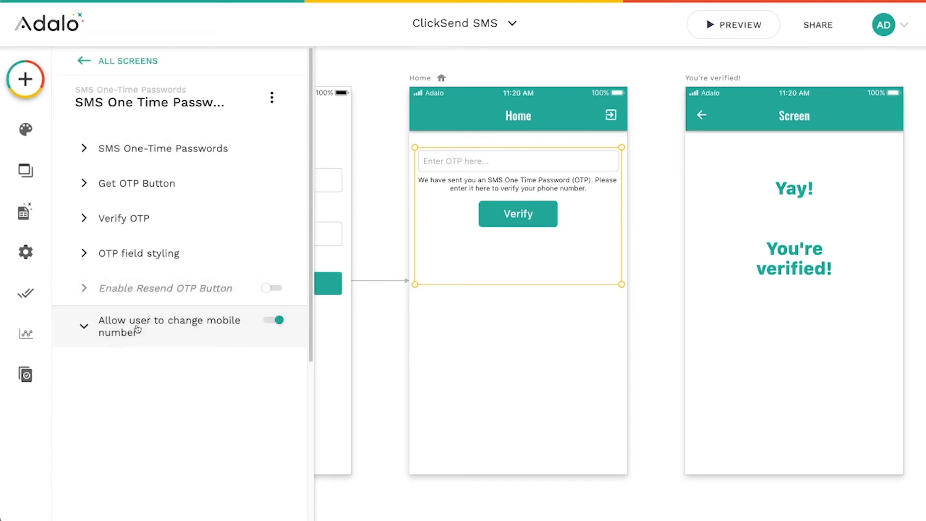
click(84, 326)
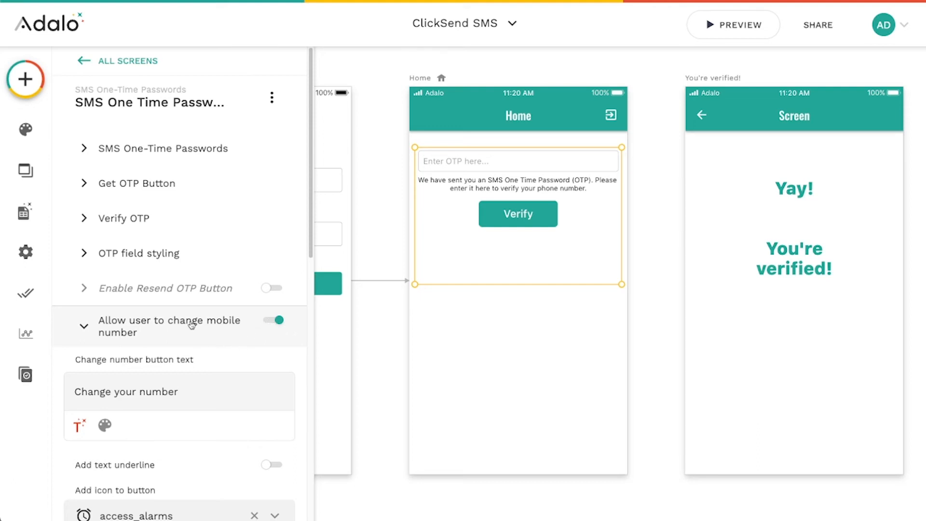
scroll(down, 3)
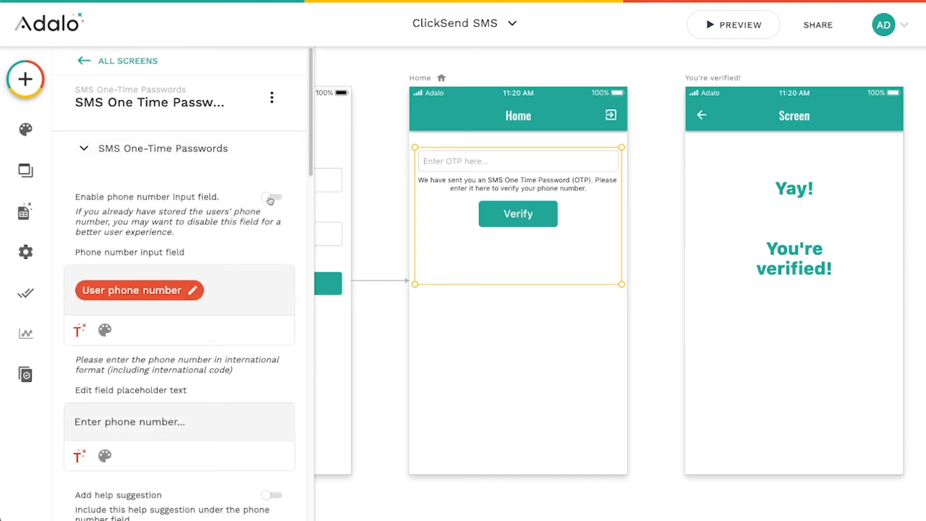
click(272, 197)
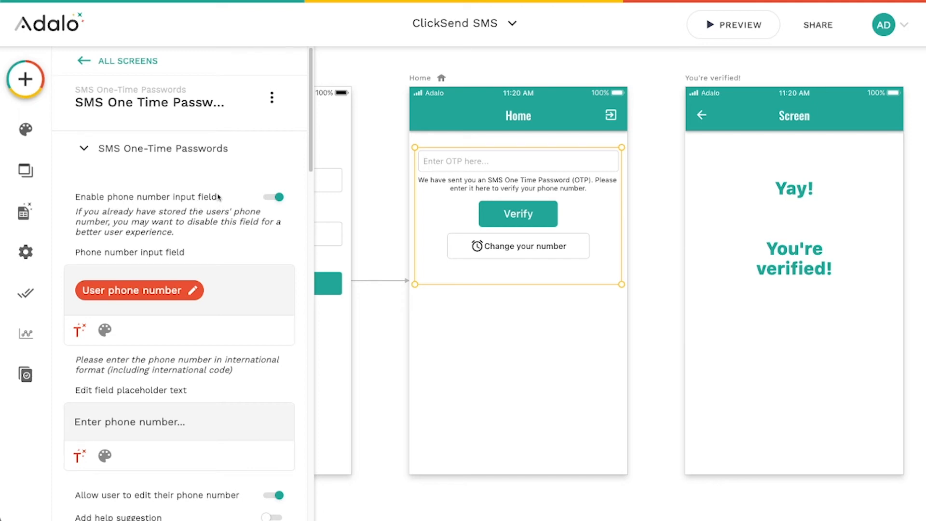
mouse_move(218, 198)
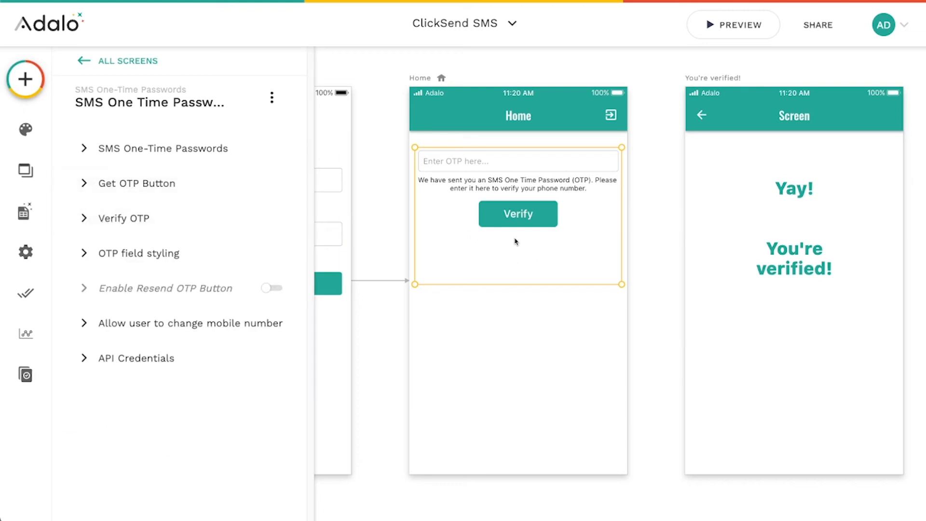
mouse_move(177, 289)
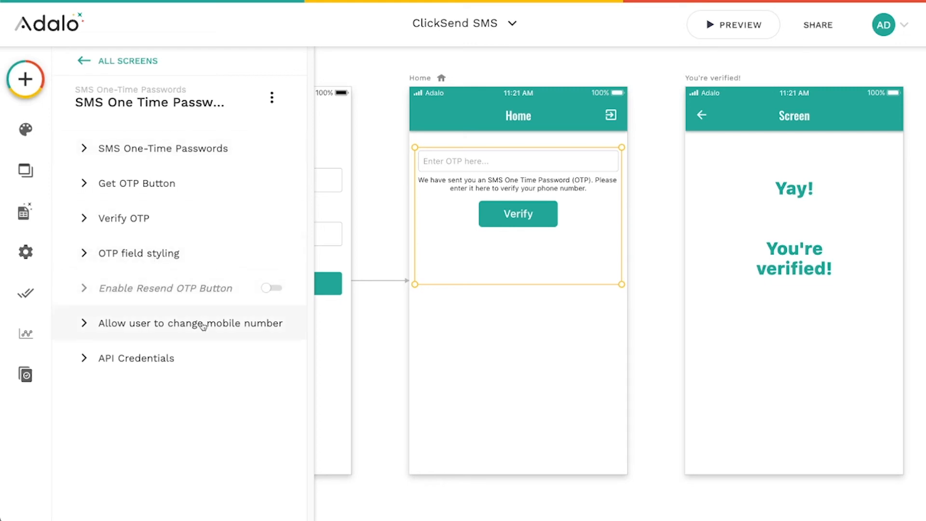
click(271, 321)
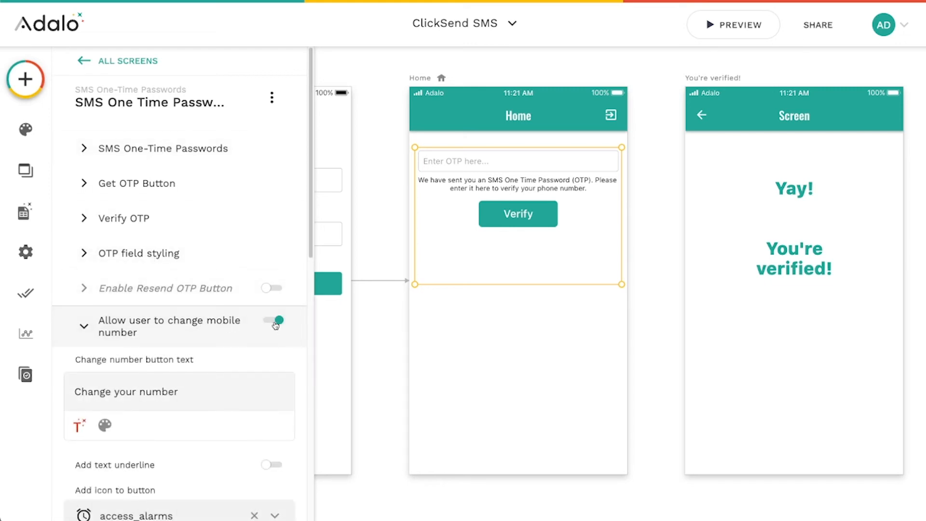
click(271, 320)
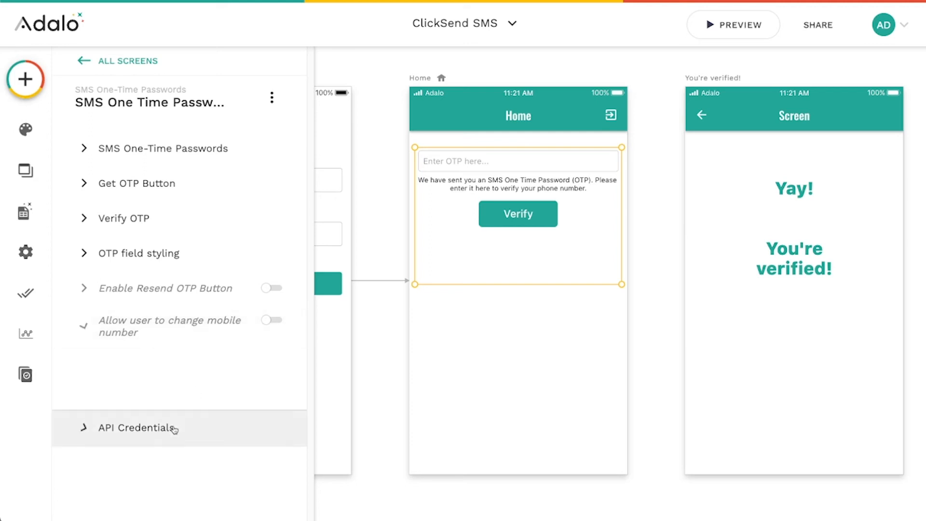
- Open ClickSend's API Credentials dialog showing the account username and API key
click(138, 428)
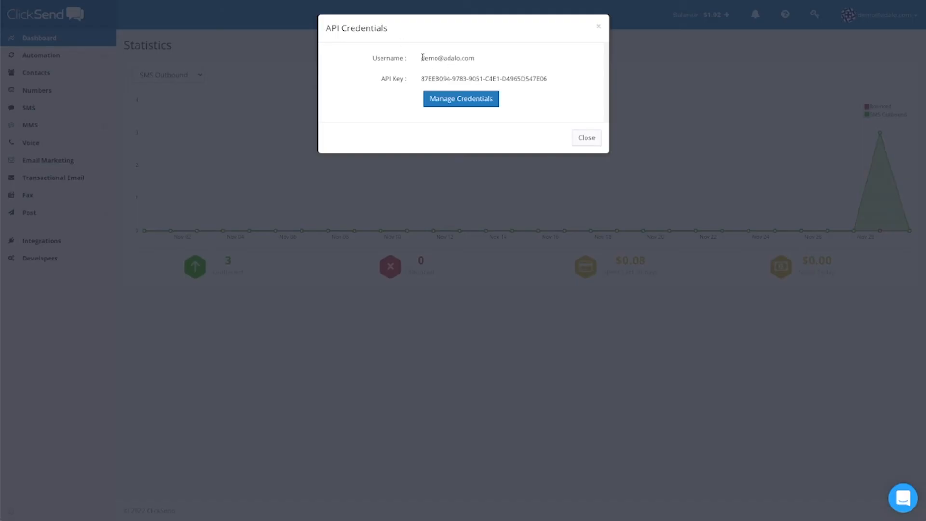
double_click(447, 58)
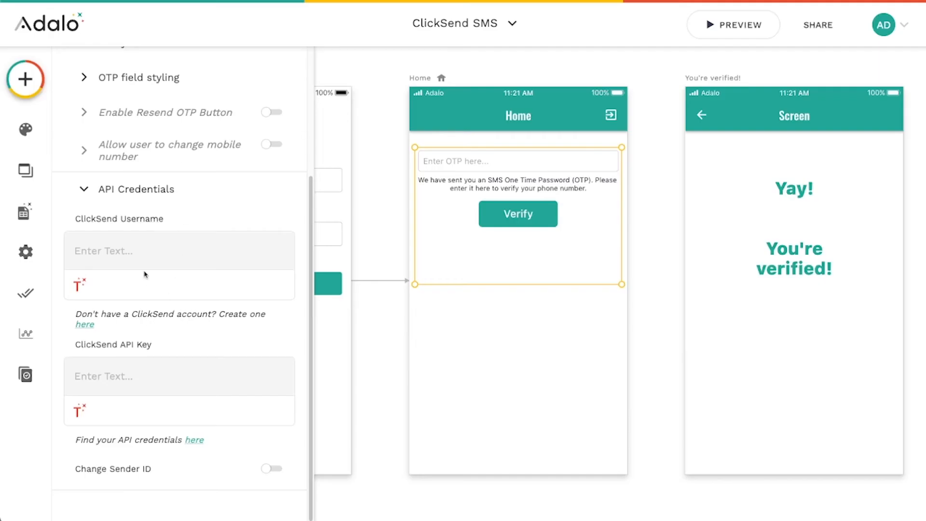
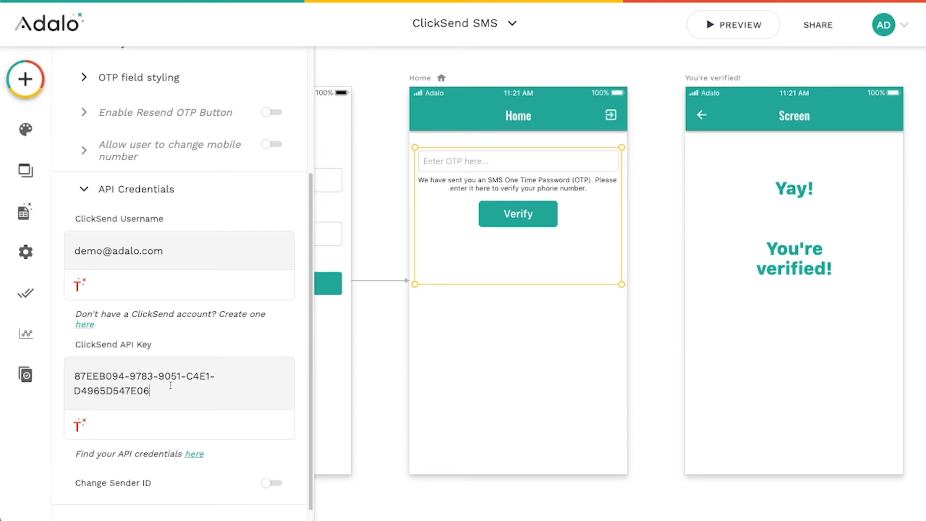
scroll(down, 3)
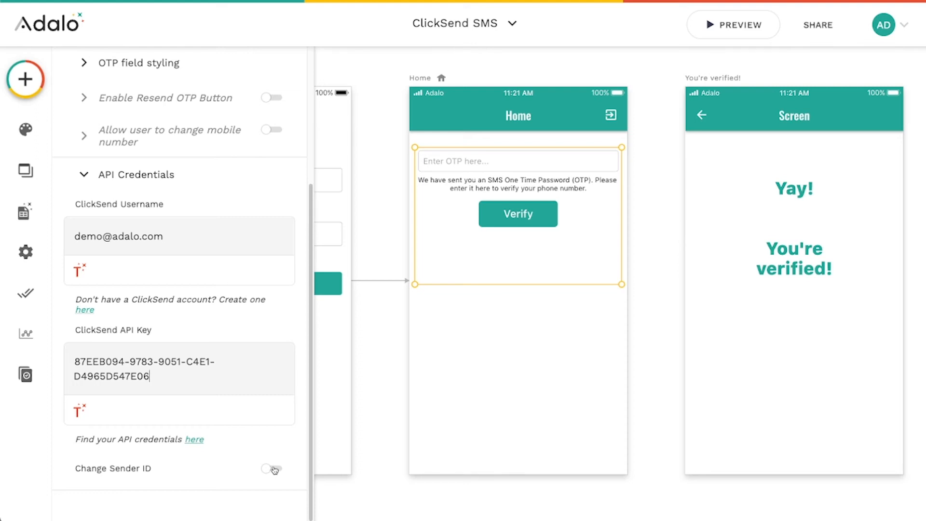
click(272, 468)
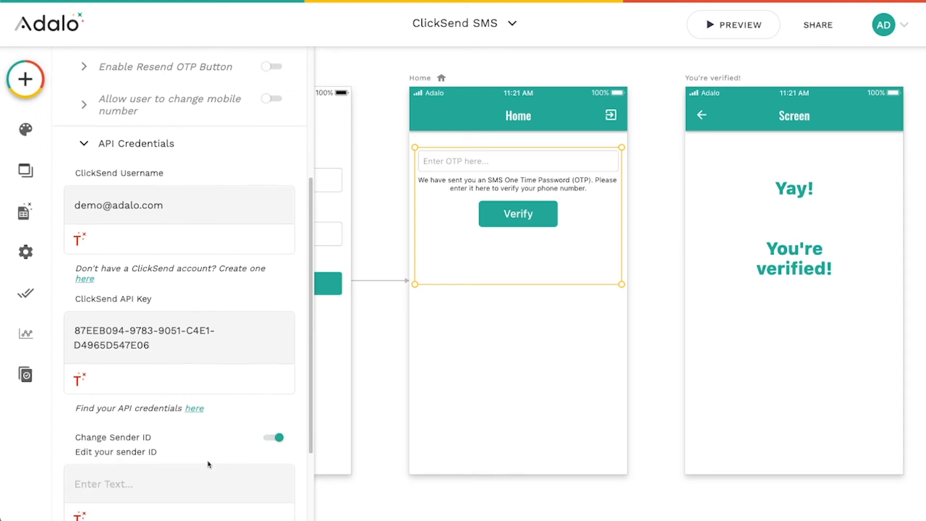
scroll(down, 3)
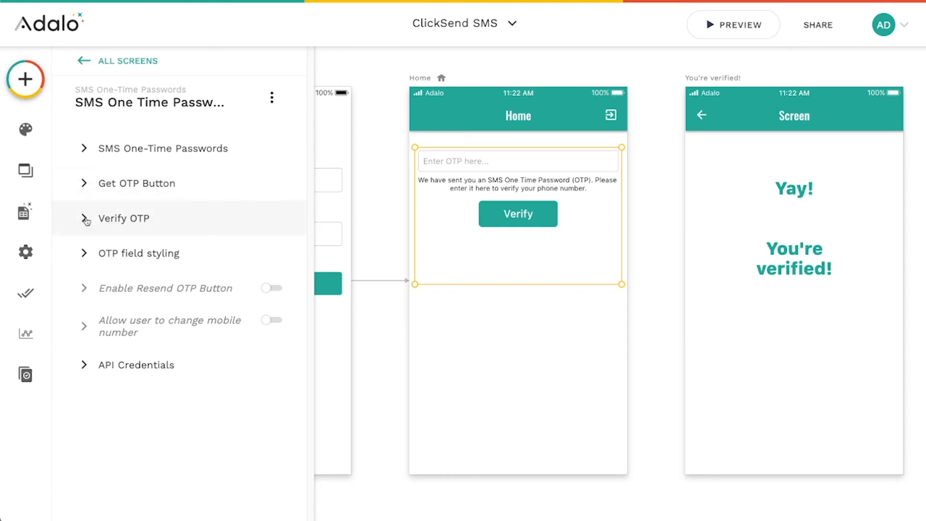
- Link the Verify OTP action to the You're verified! screen and launch the app preview
click(124, 219)
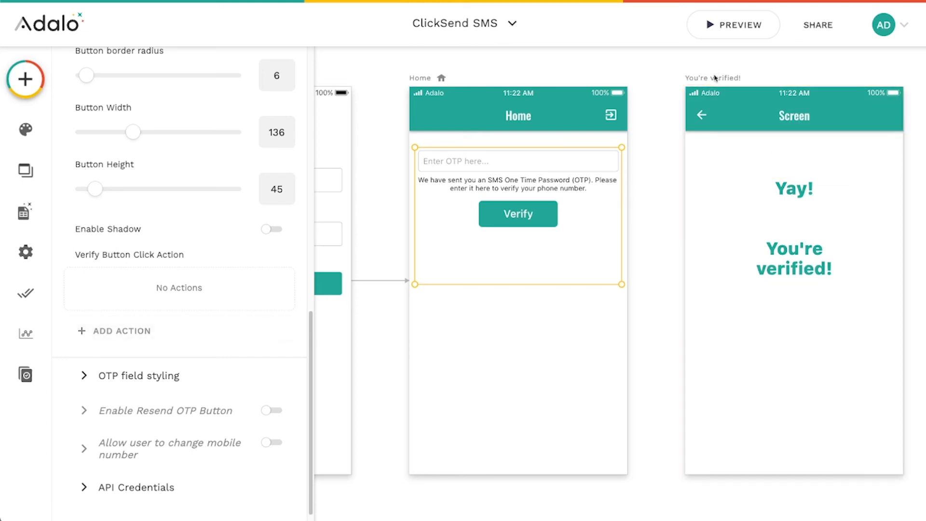
mouse_move(355, 232)
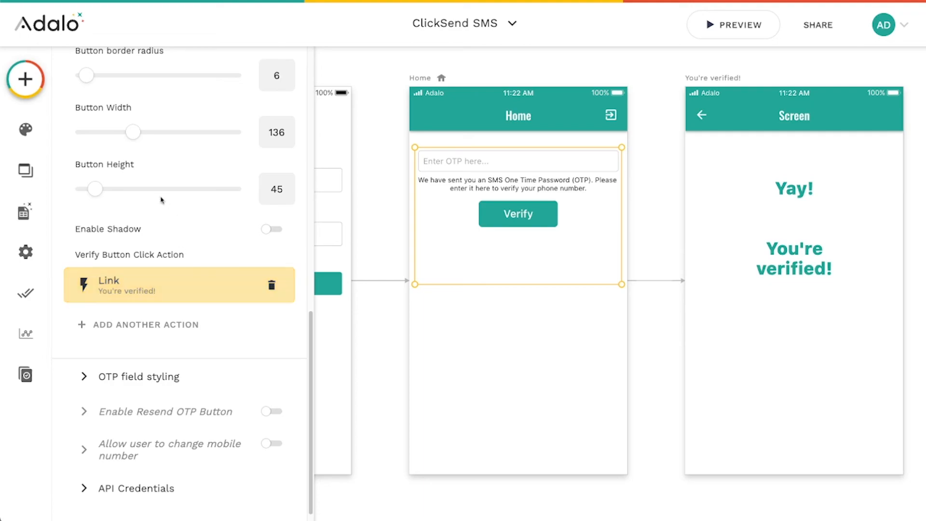
click(732, 24)
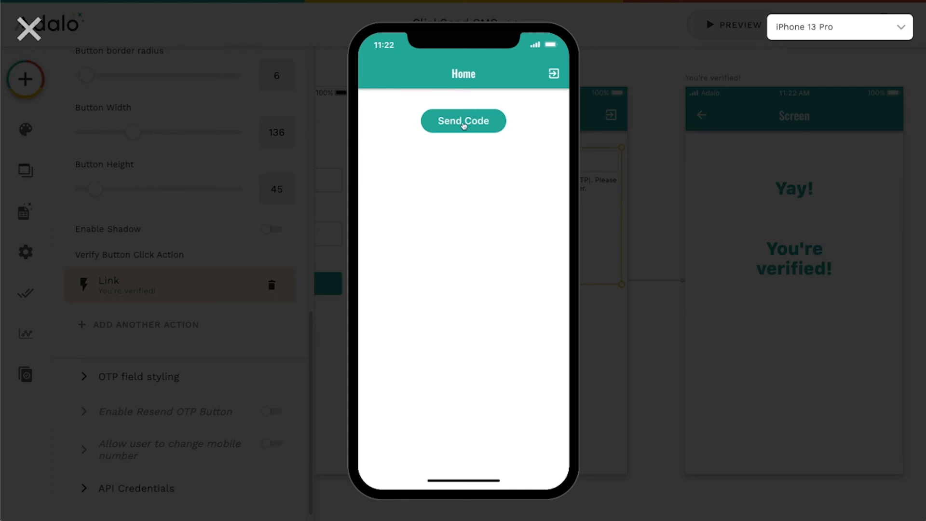
click(463, 120)
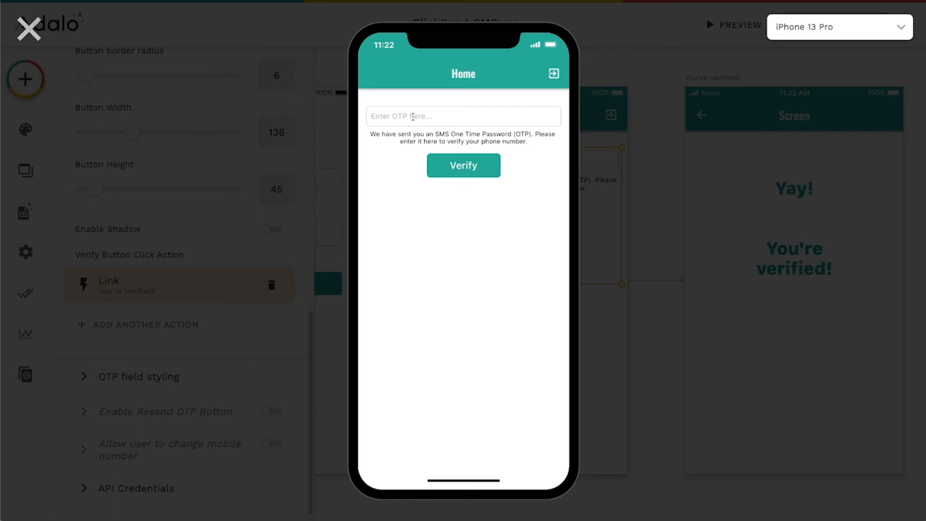
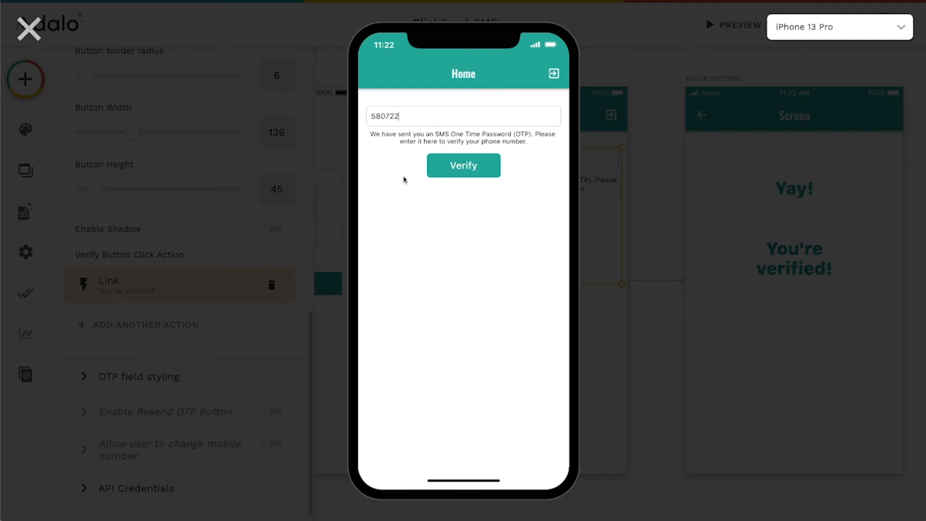
click(463, 165)
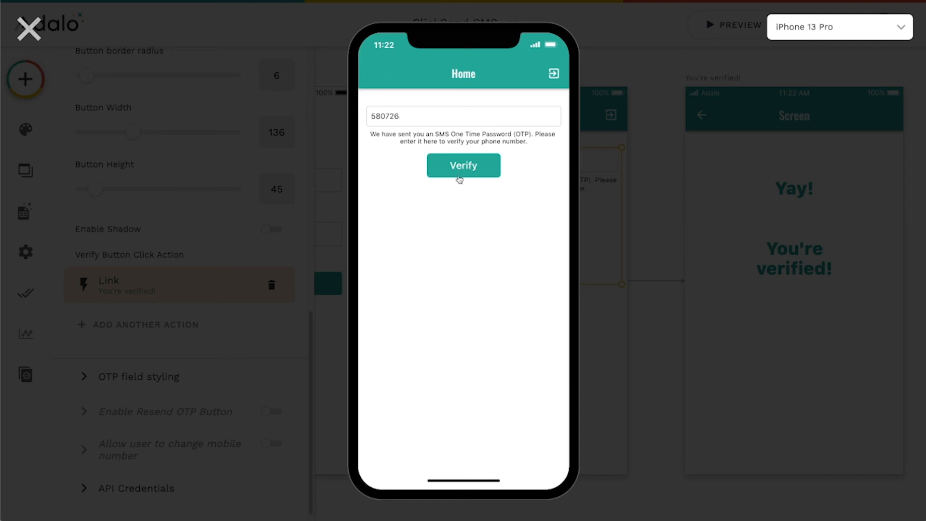
click(463, 165)
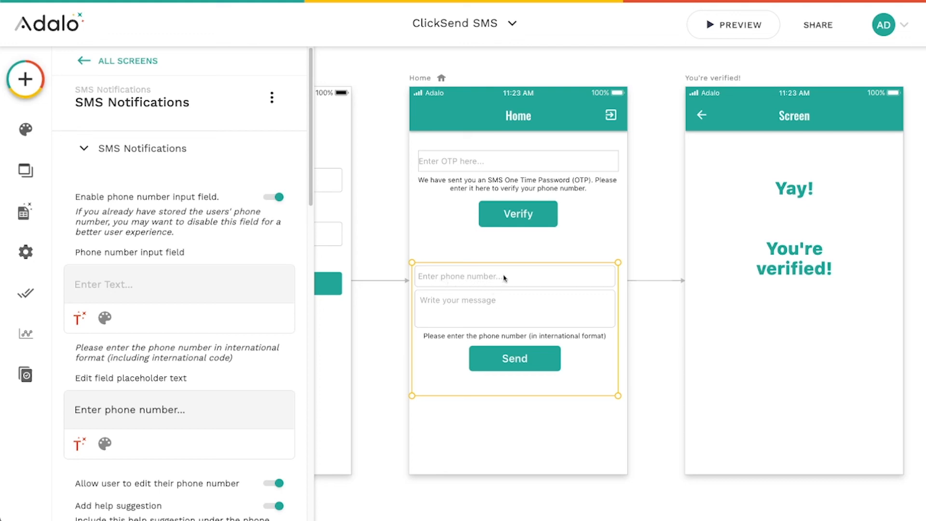
mouse_move(516, 281)
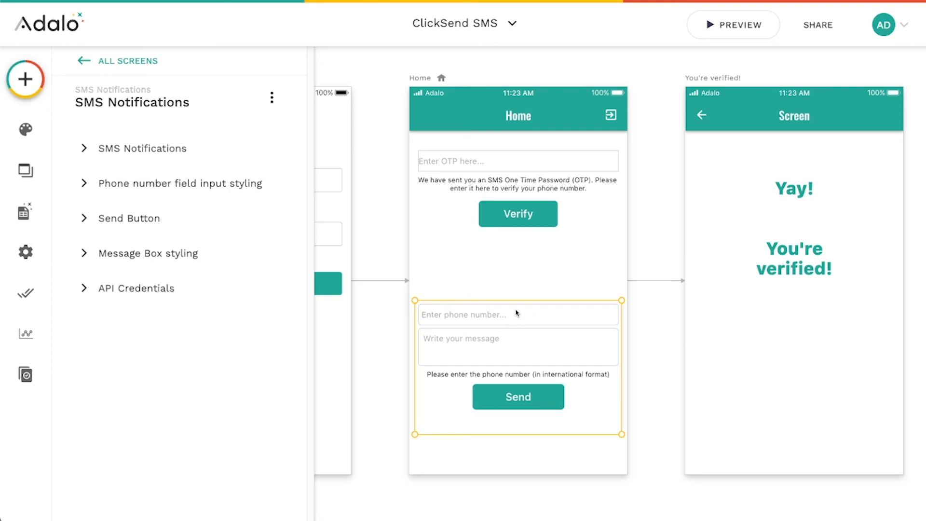
mouse_move(476, 341)
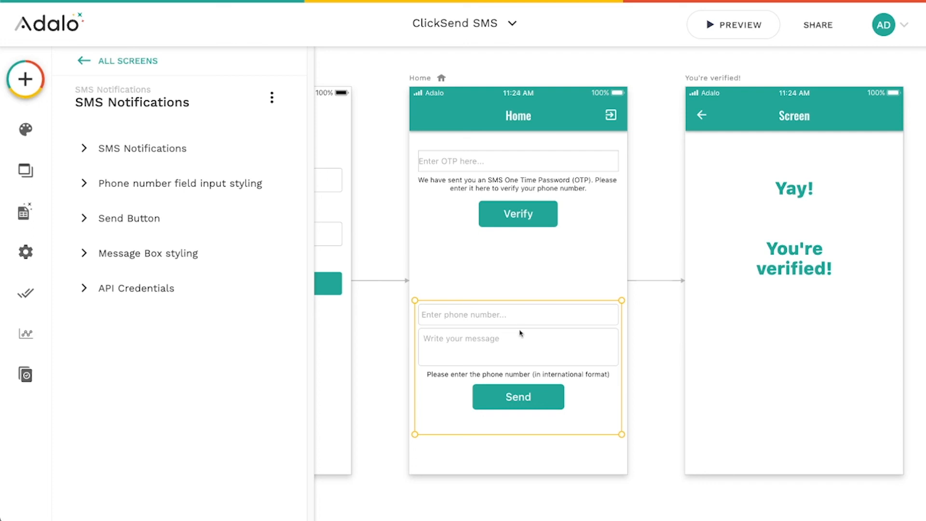
mouse_move(536, 407)
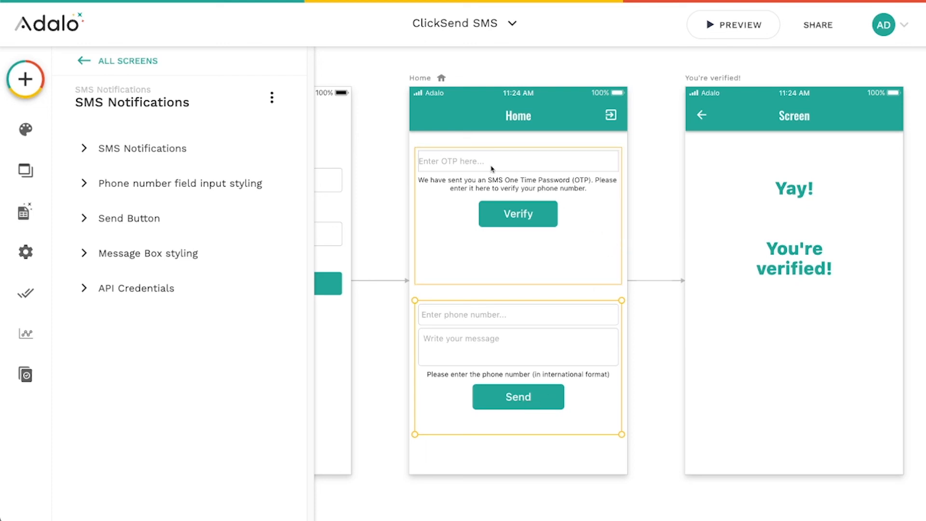
- Place the SMS Notifications component below the OTP verification component on Home
click(524, 344)
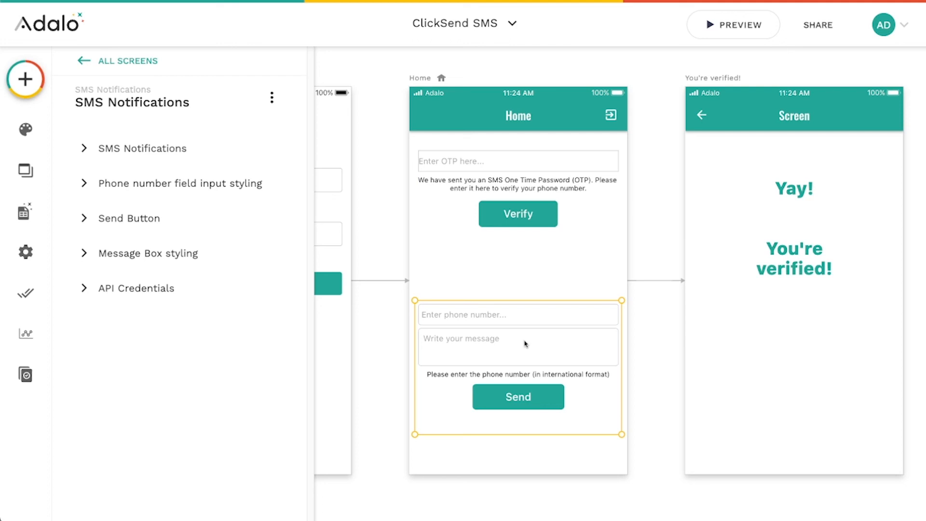
mouse_move(518, 312)
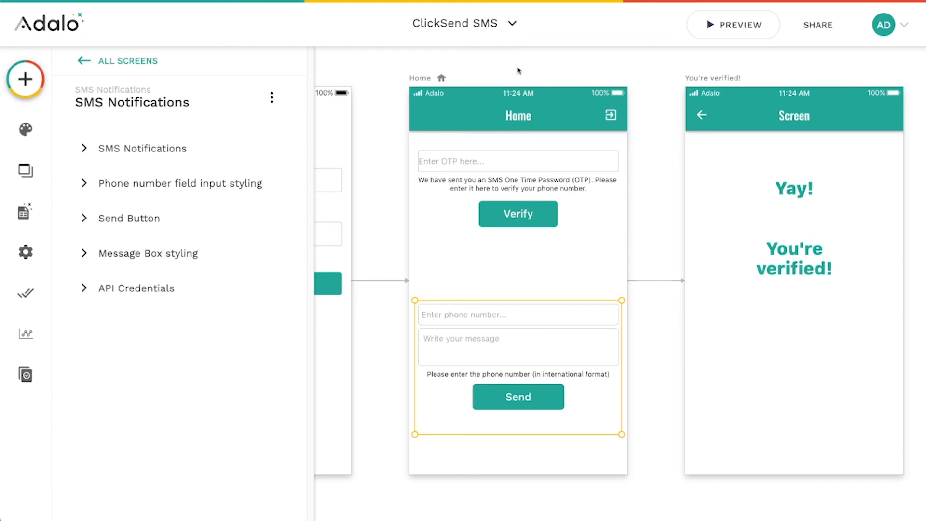
mouse_move(619, 141)
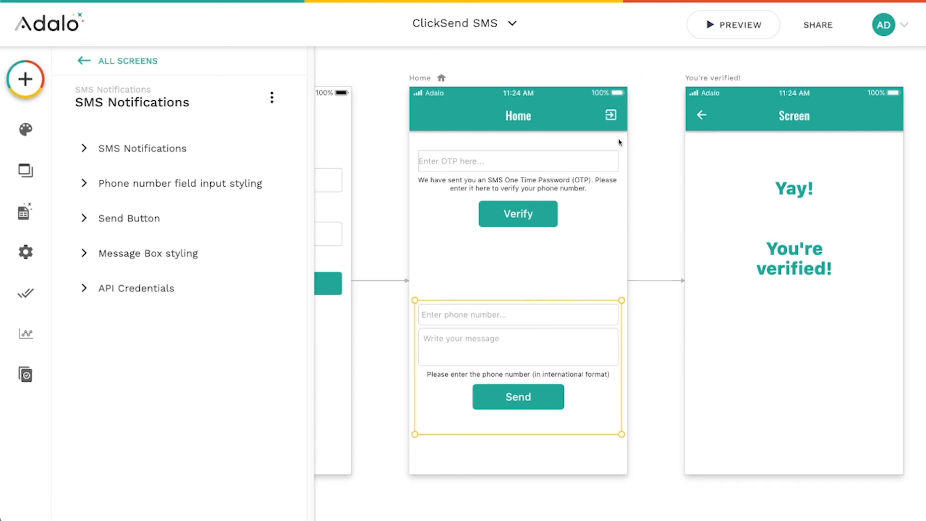
click(518, 213)
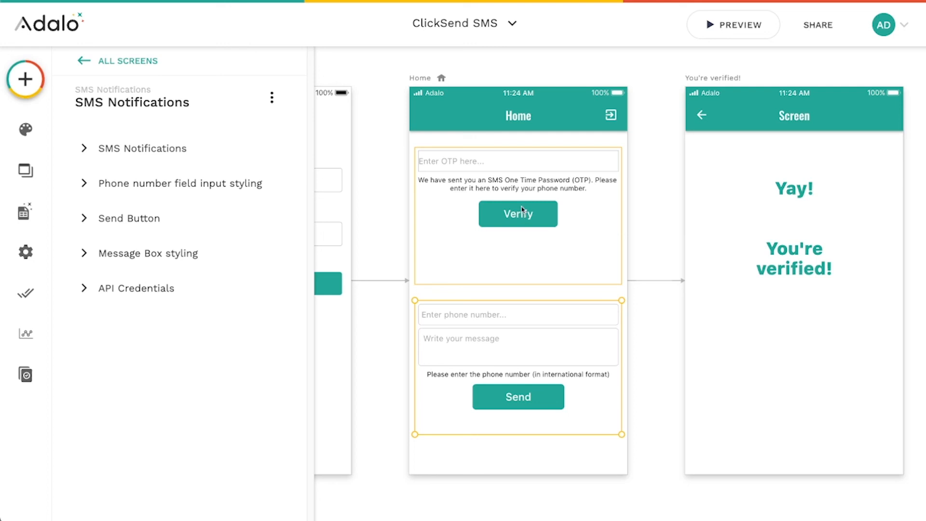